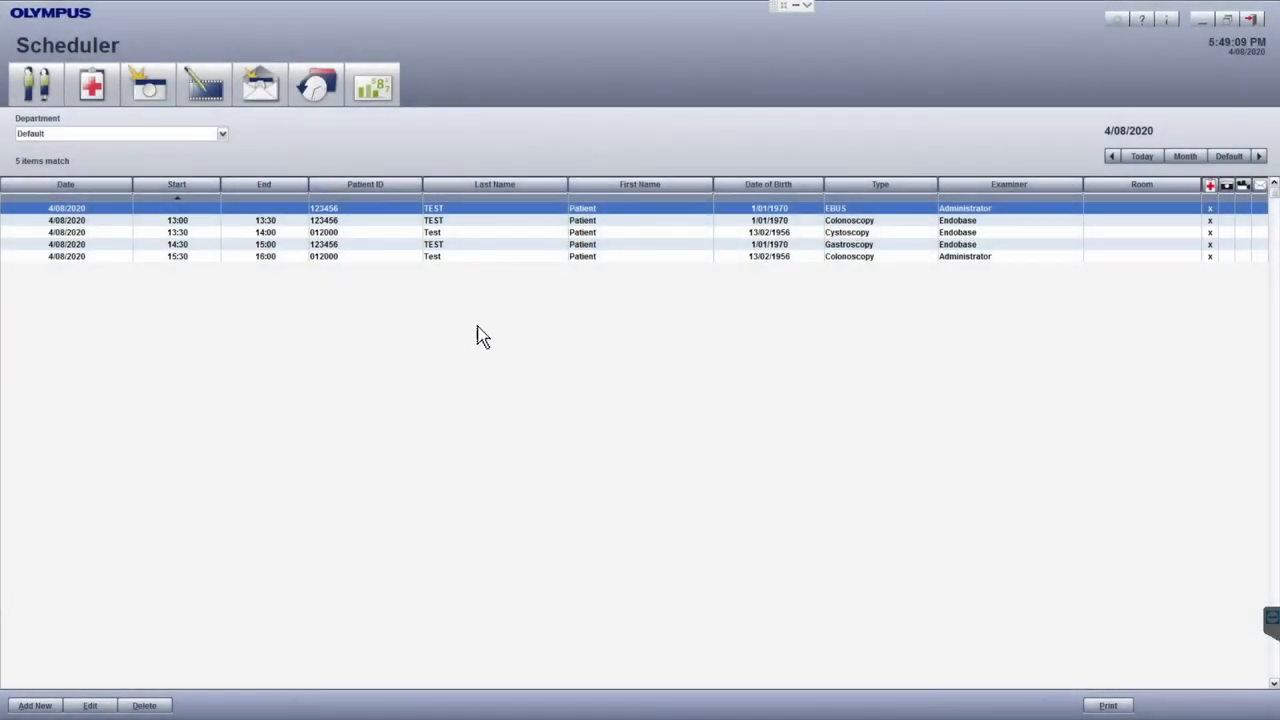
mouse_move(475, 332)
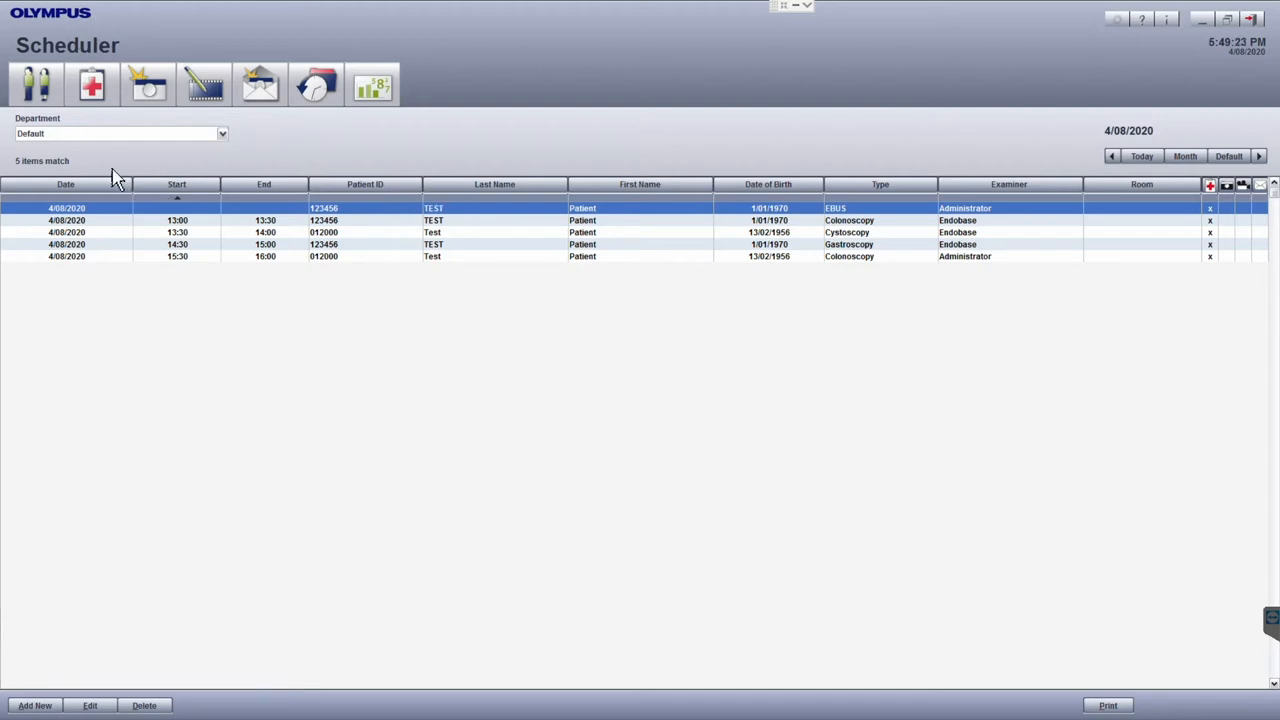
mouse_move(68, 97)
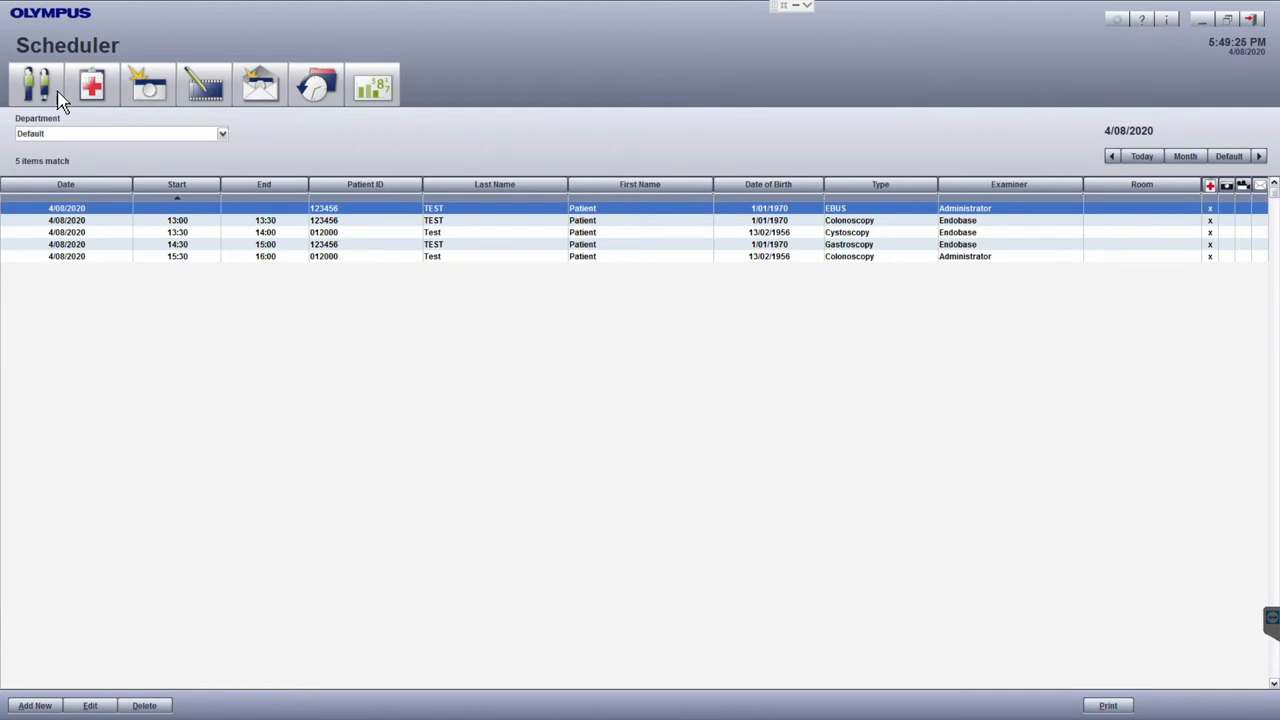
Open the Patient List from the Patient Data toolbar icon
click(45, 84)
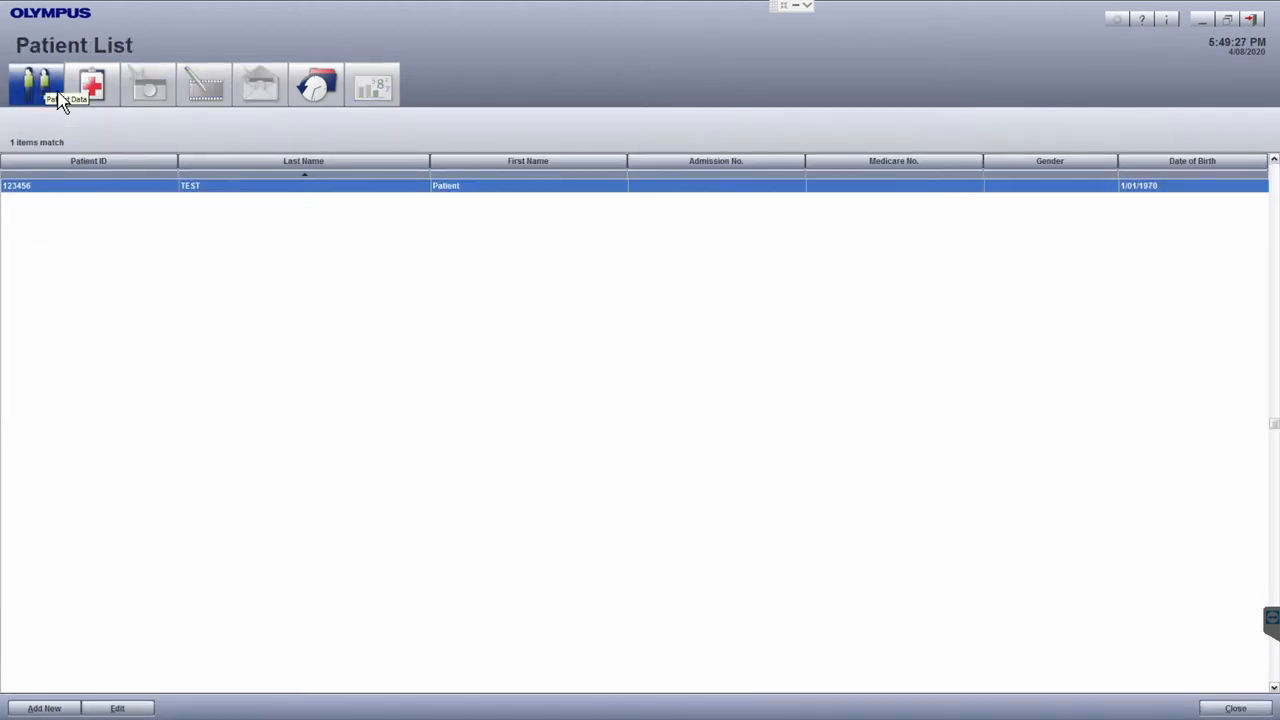
mouse_move(106, 244)
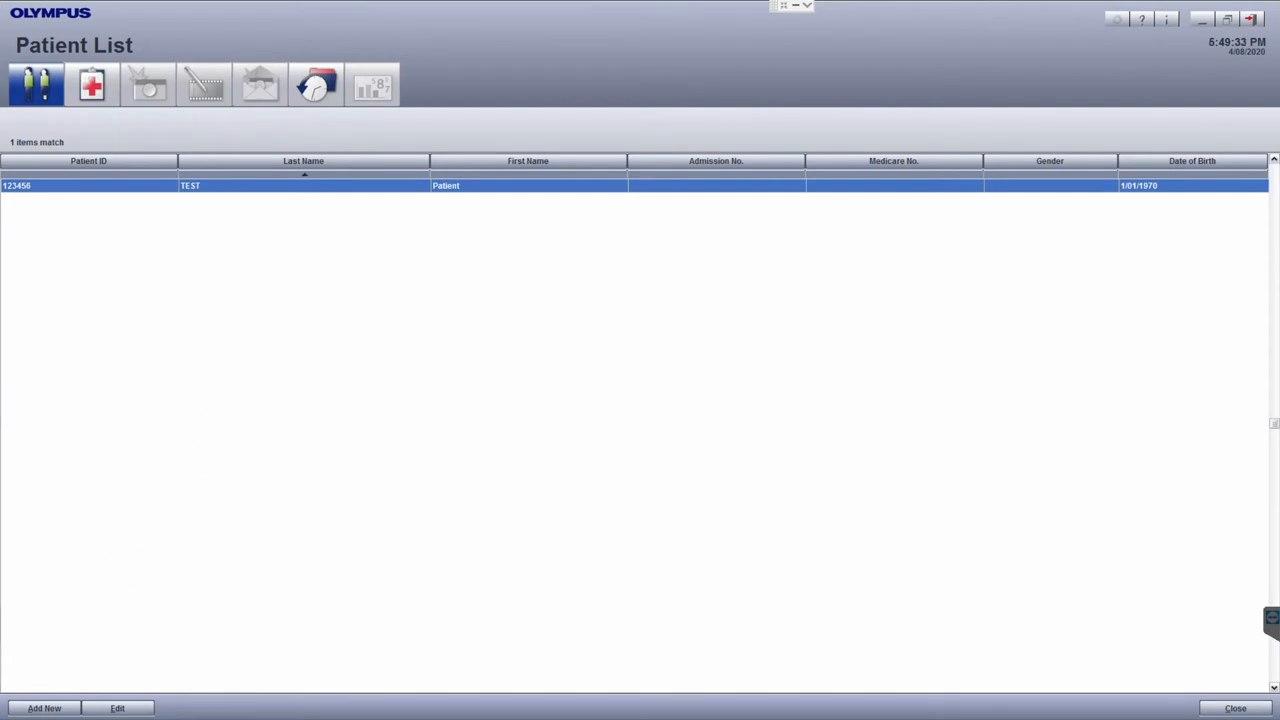
Enter a new patient: ID 000000, John Smith, born 01/01/1950, male
click(53, 708)
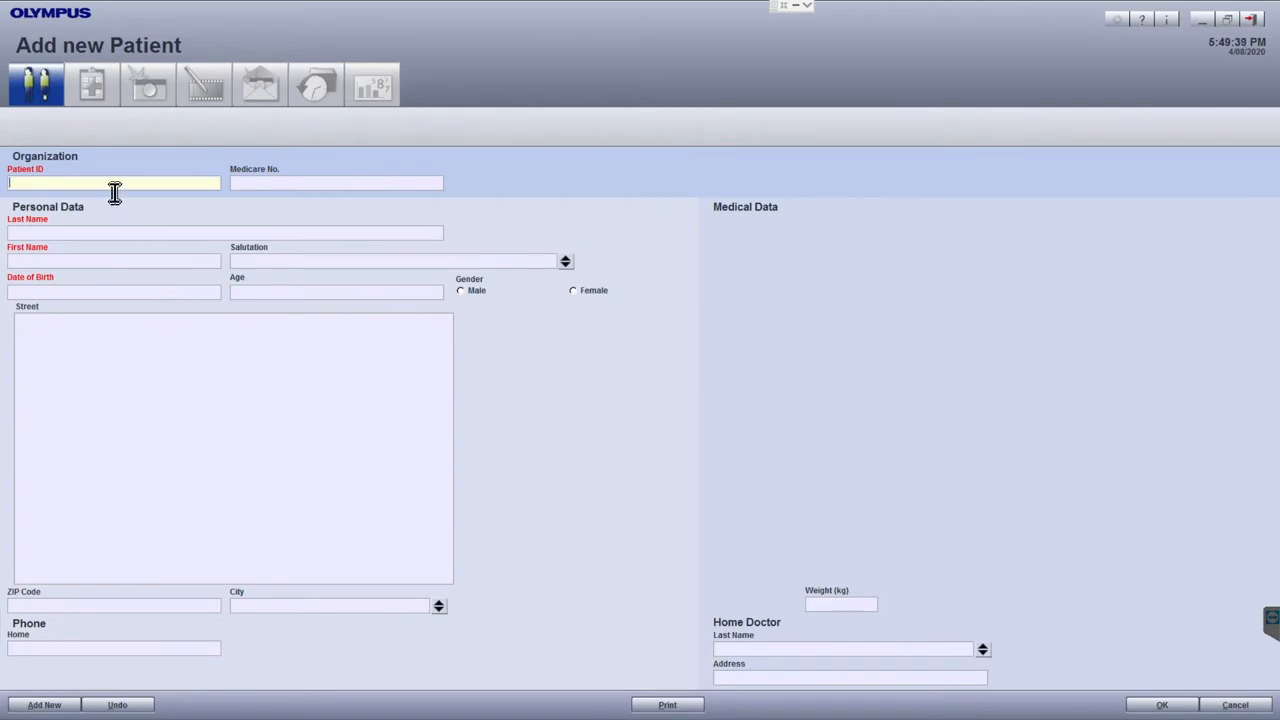
text(0)
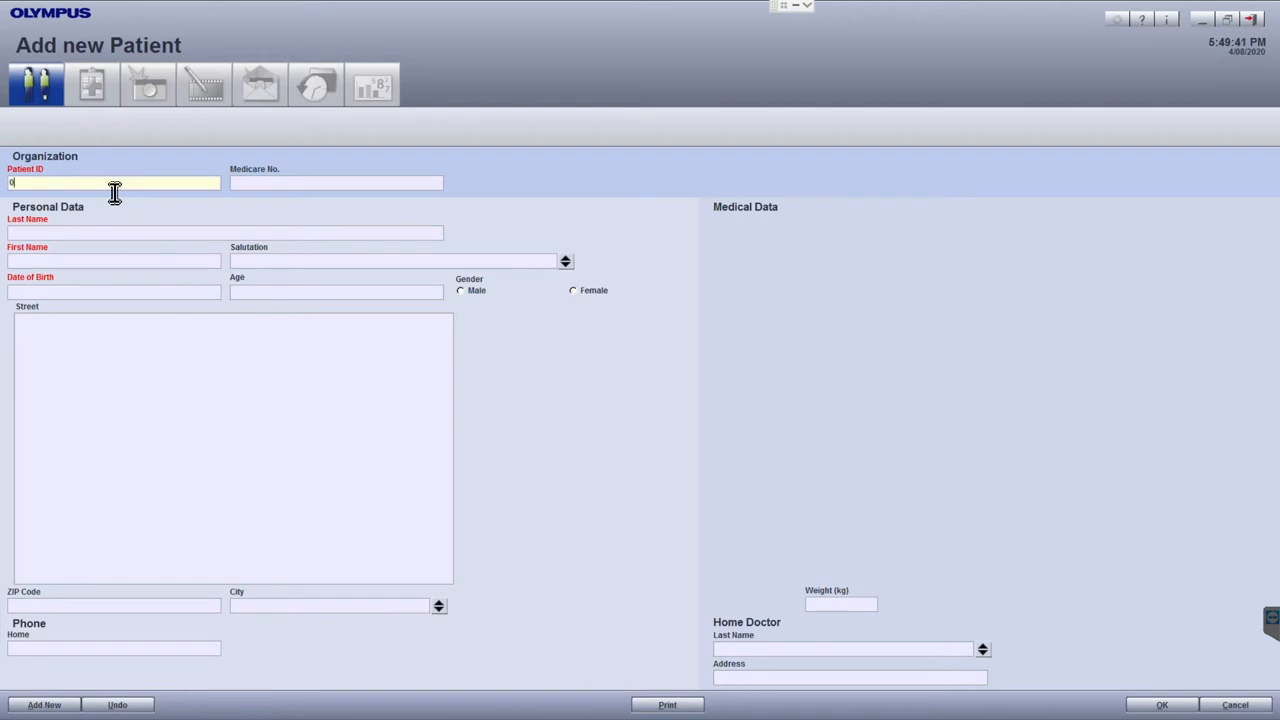
text(00000)
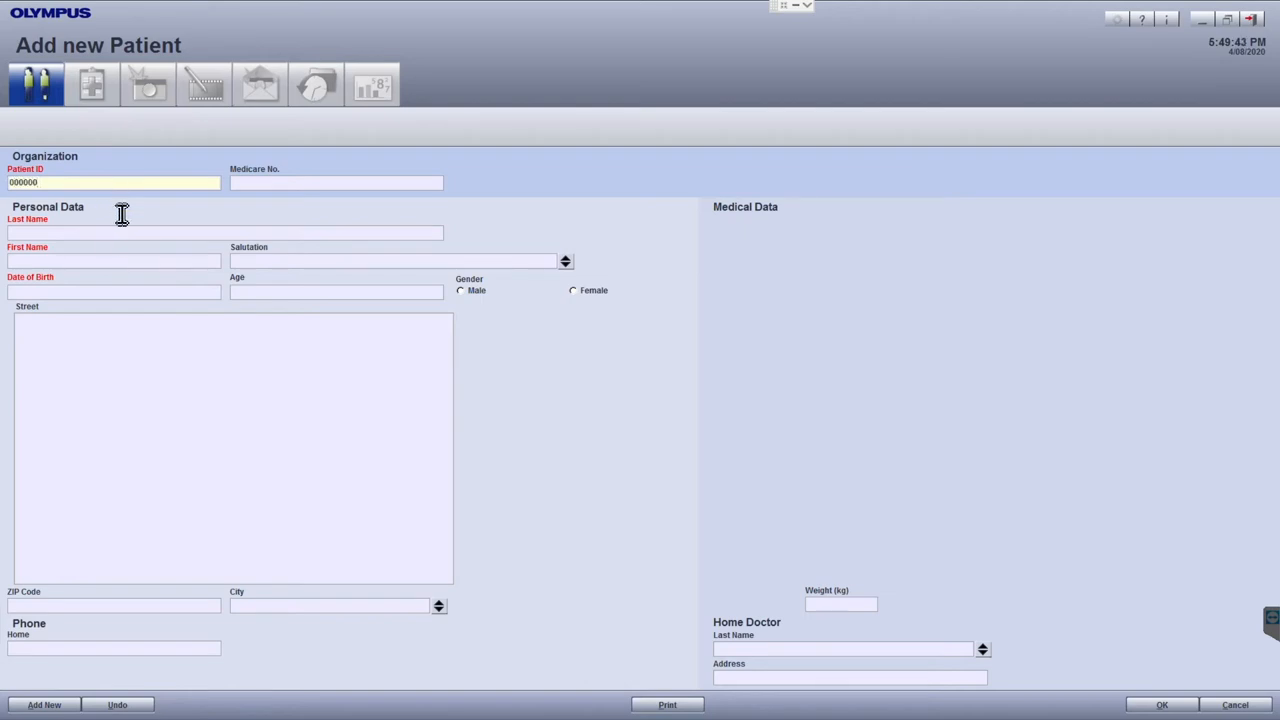
text(Smith)
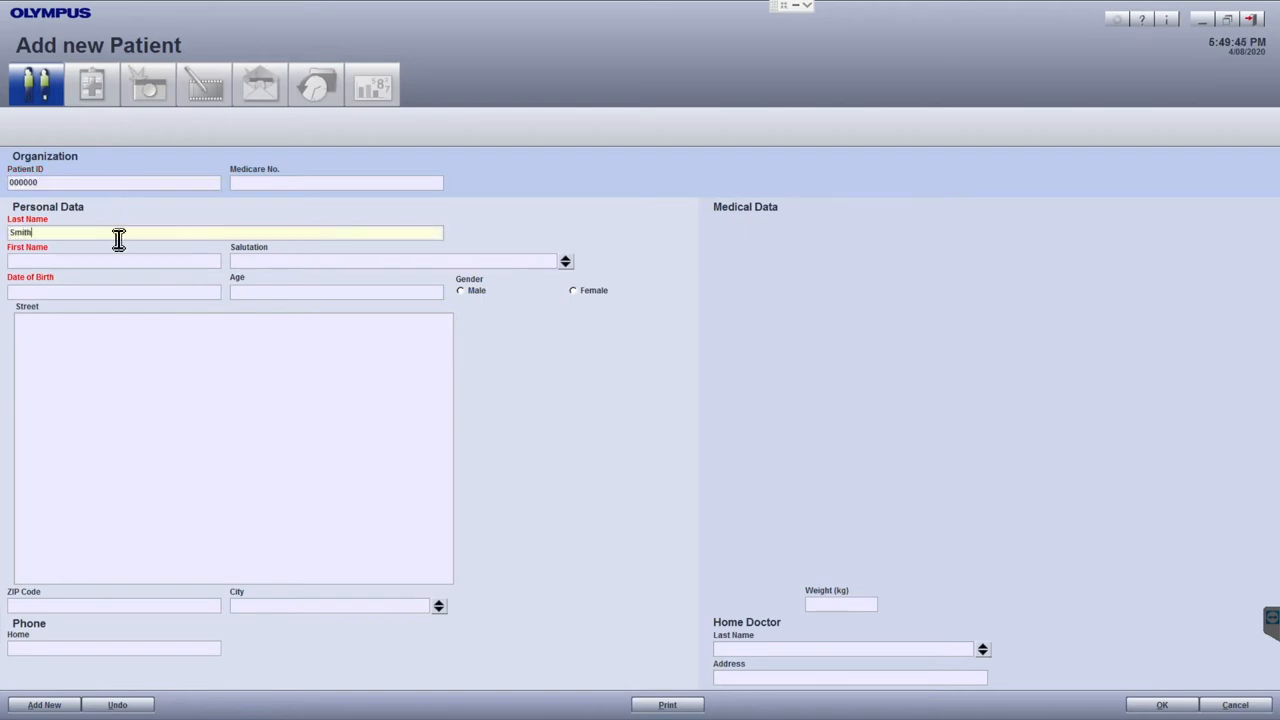
text(John)
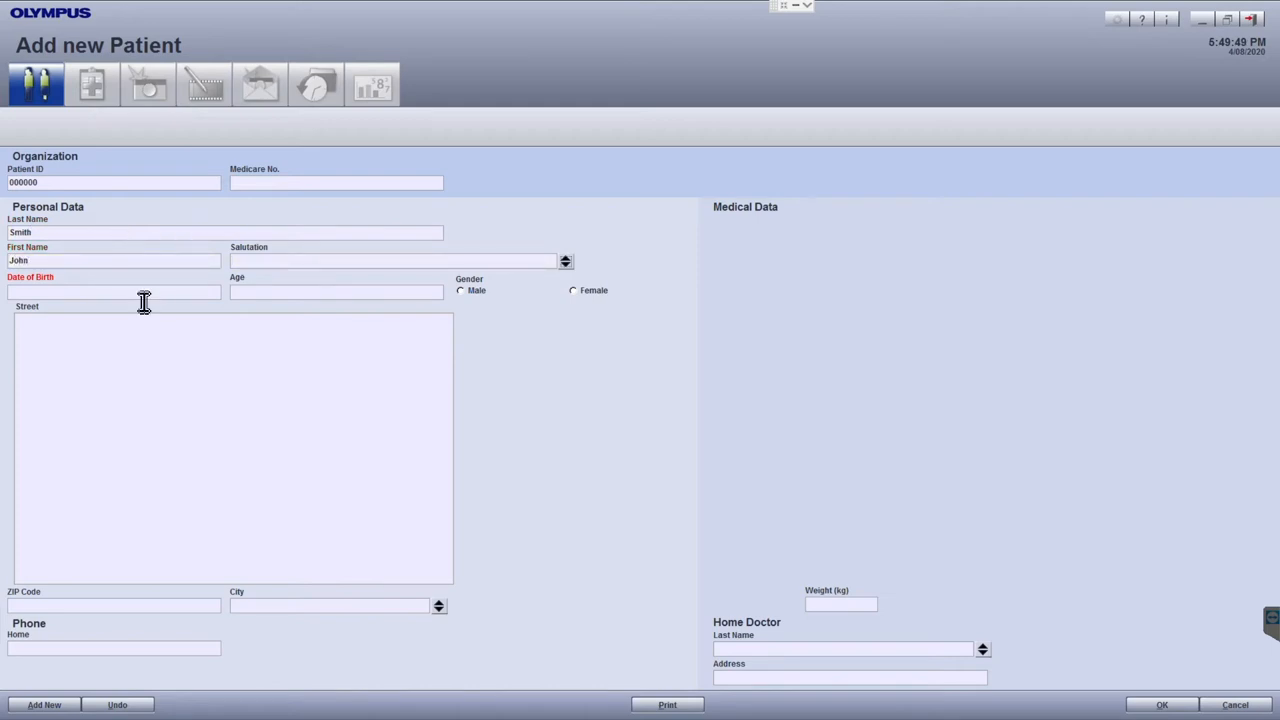
text(01/01/1950)
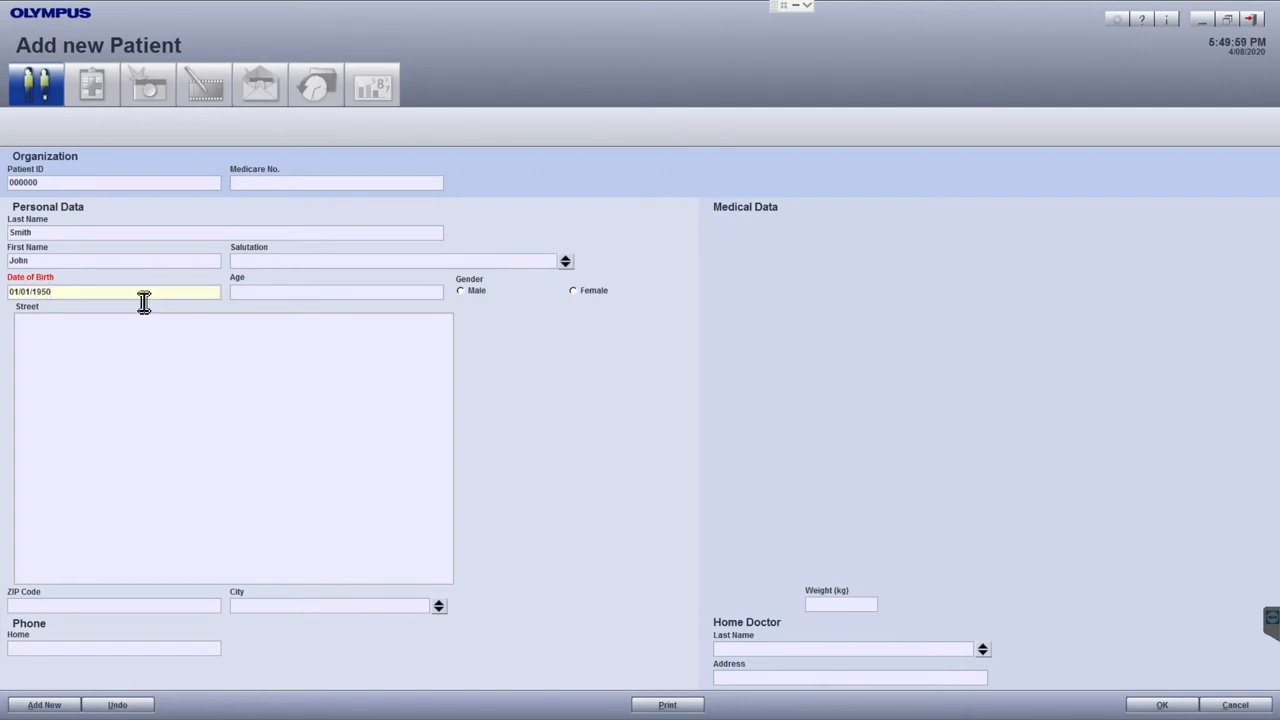
mouse_move(492, 316)
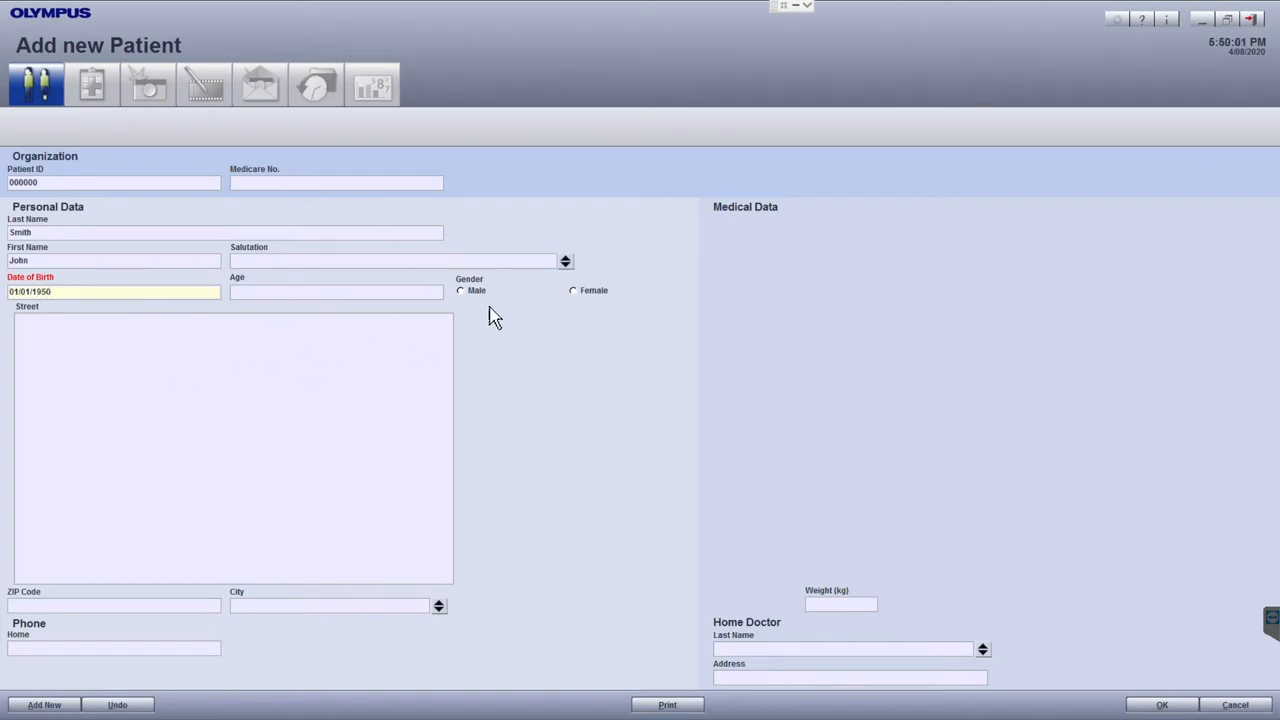
click(460, 290)
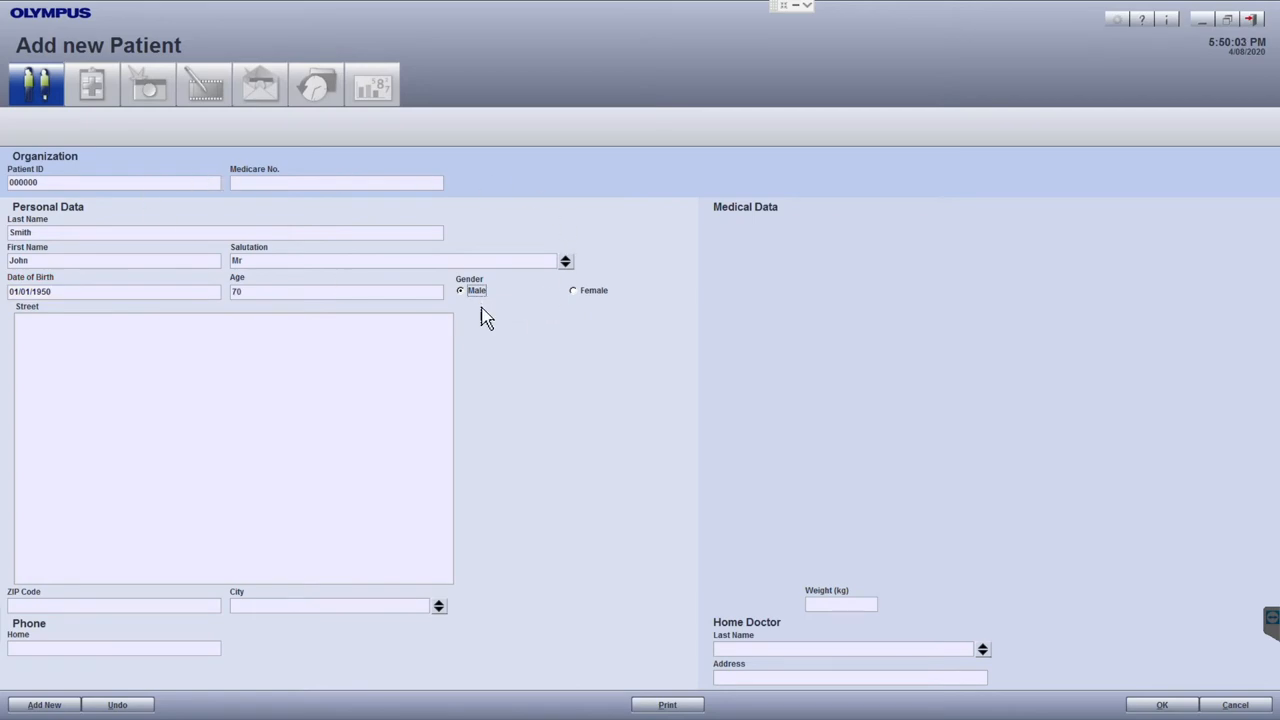
mouse_move(1164, 707)
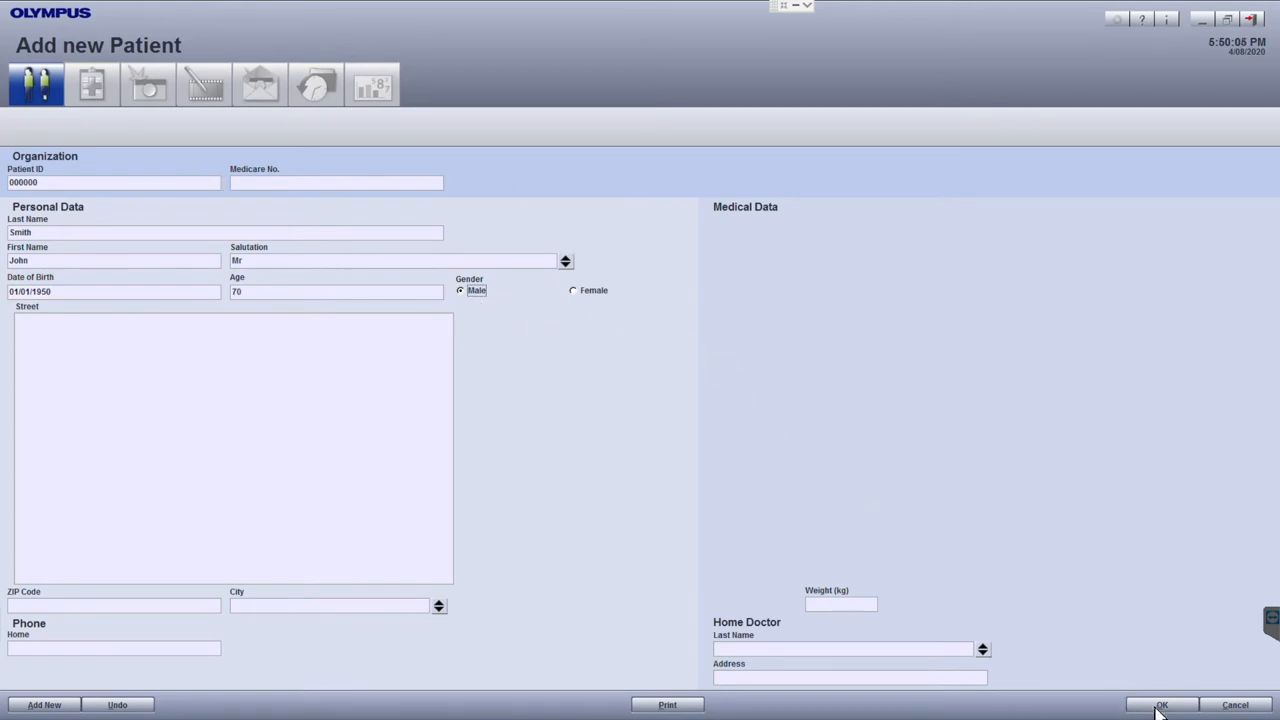
Save the new patient record for John Smith, ID 000000
click(1170, 704)
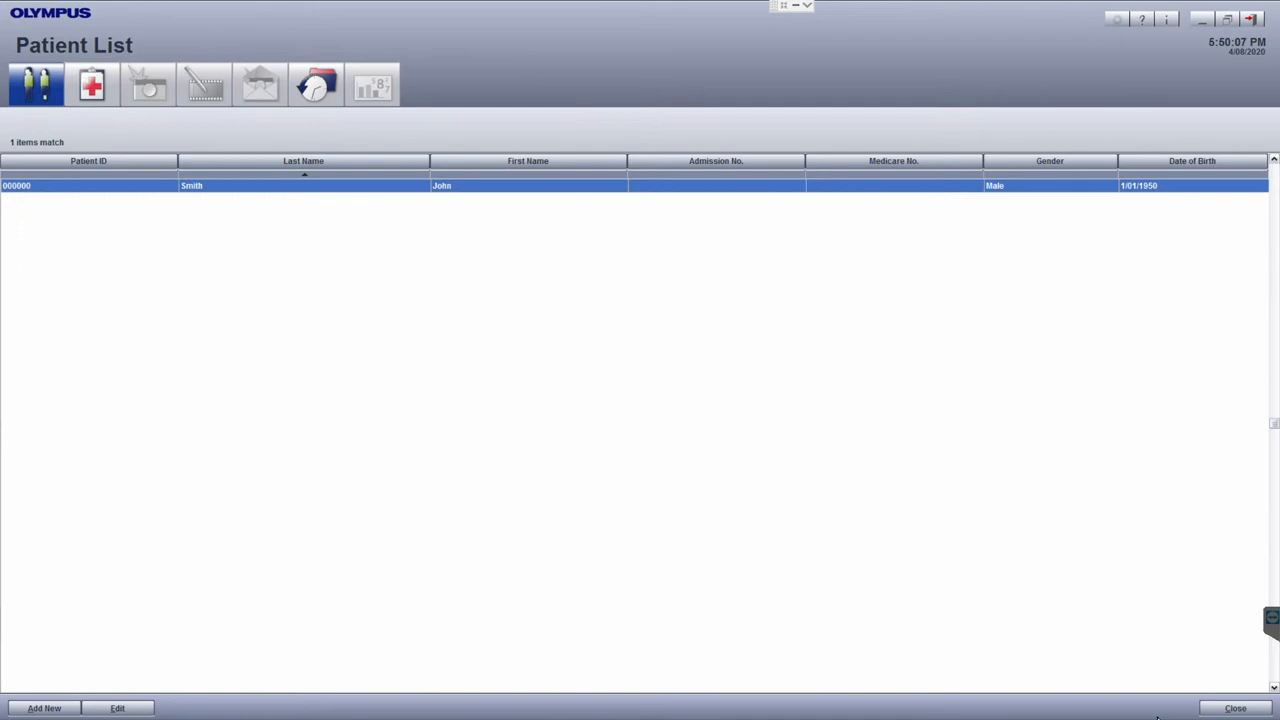
mouse_move(288, 218)
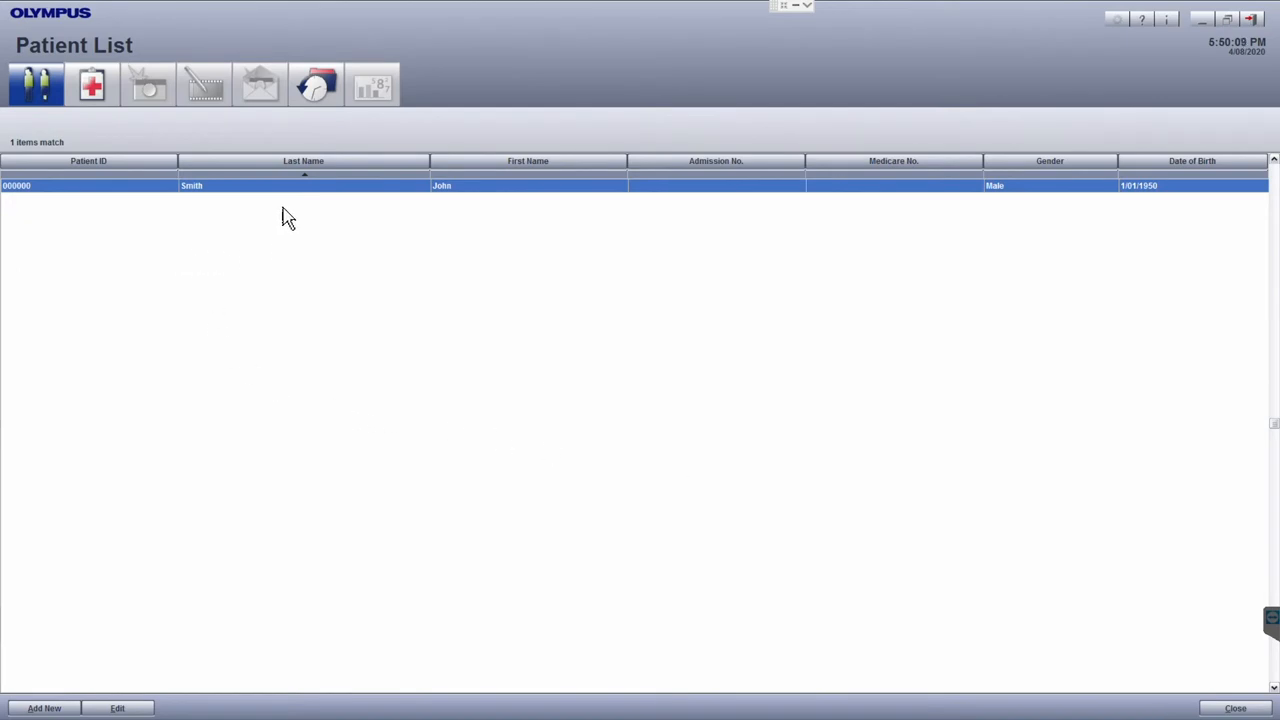
mouse_move(378, 298)
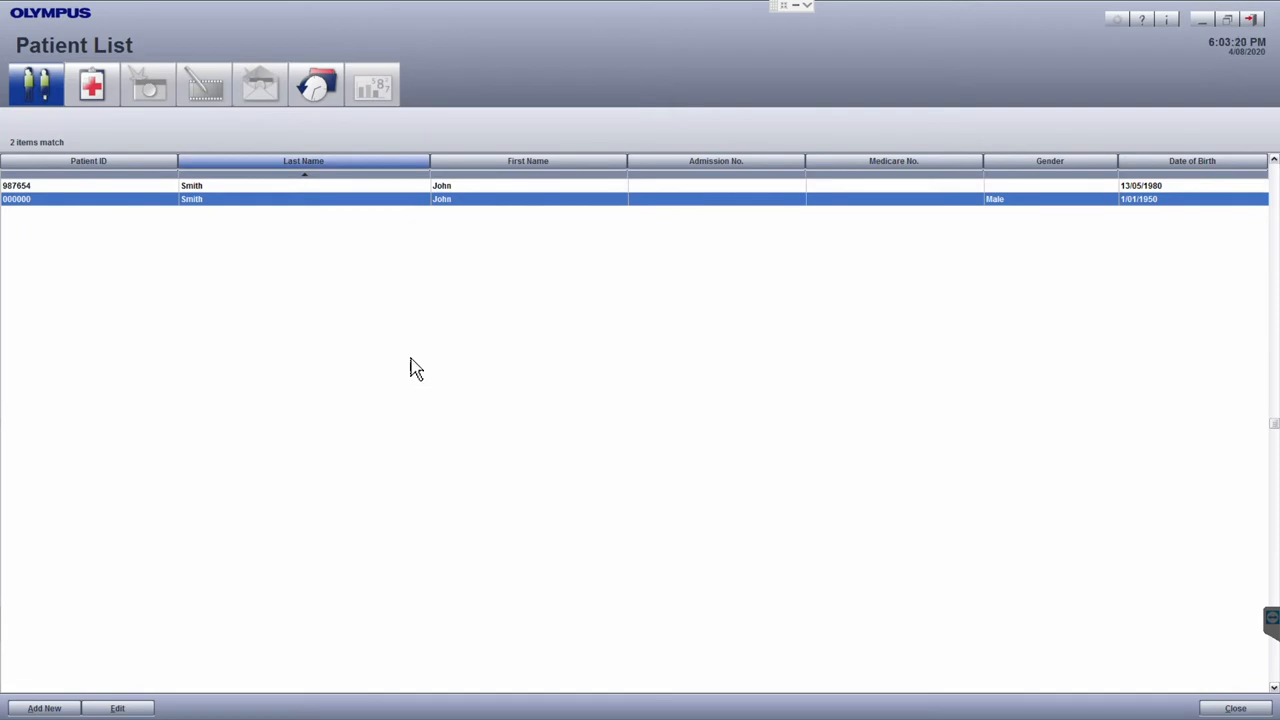
mouse_move(400, 364)
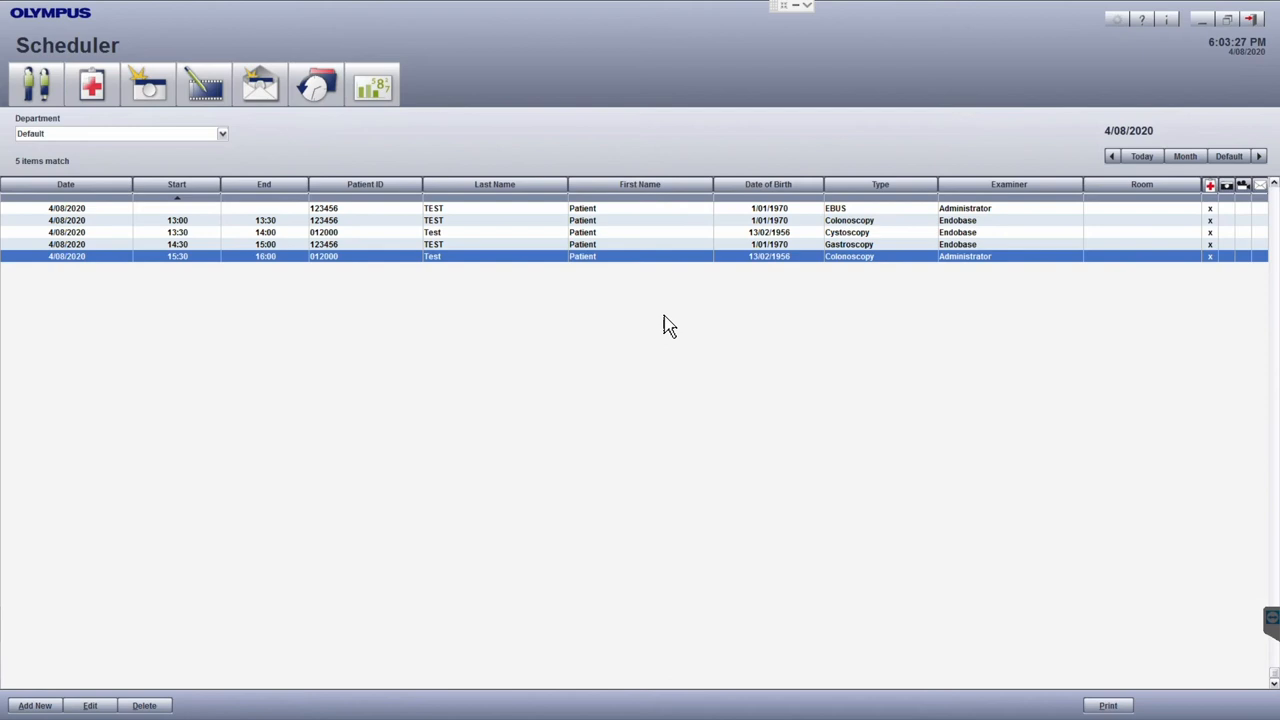
mouse_move(230, 364)
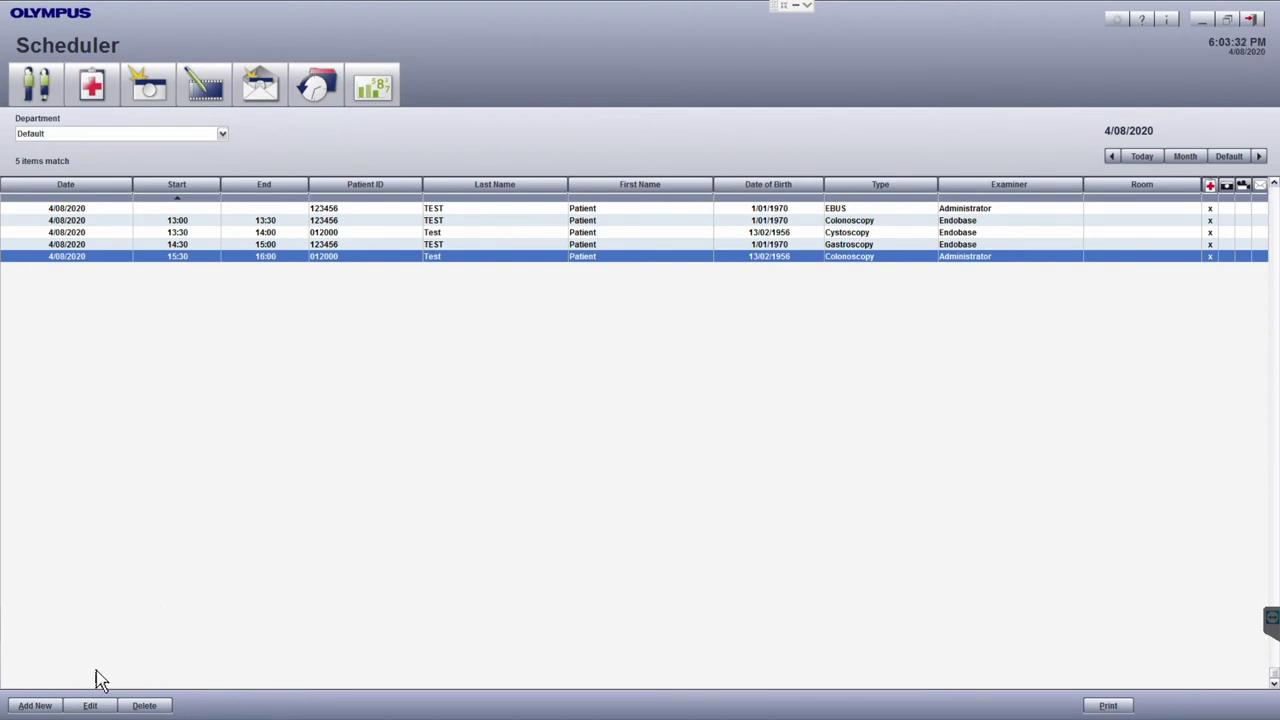
mouse_move(35, 690)
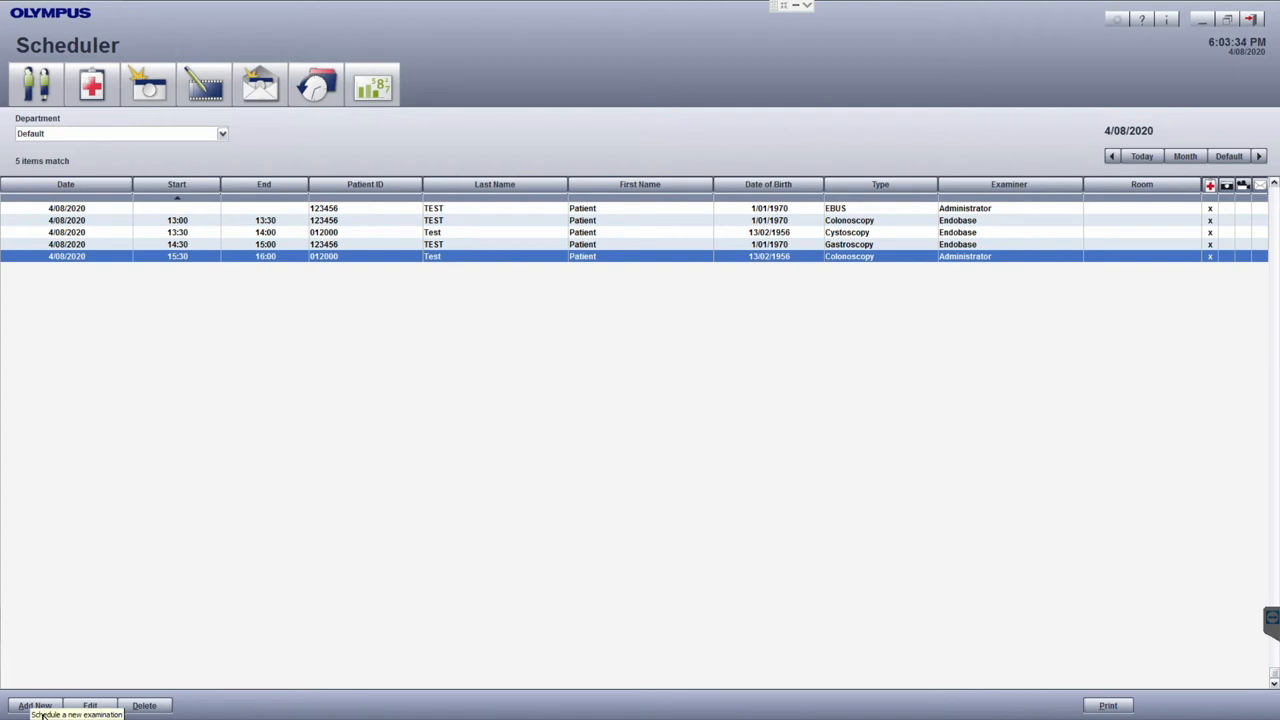
In a new examination, load patient TEST via ID 123456, then replace the ID with 111111
click(37, 705)
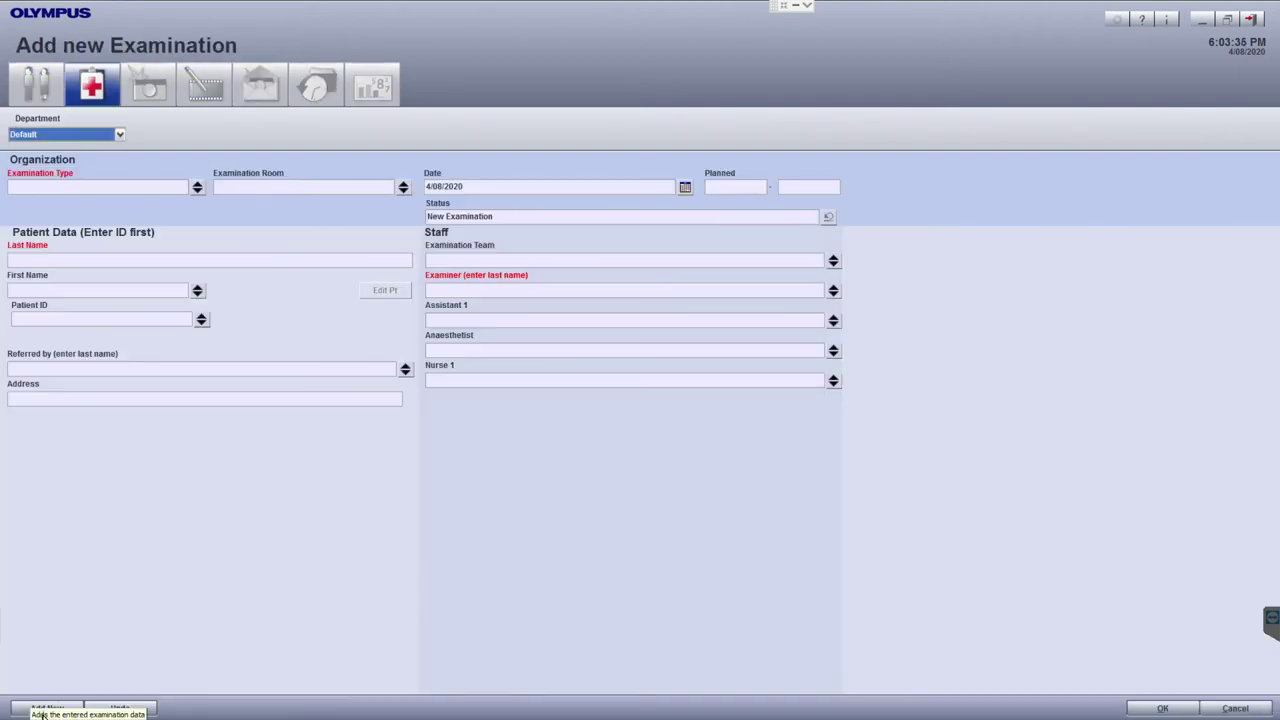
click(90, 319)
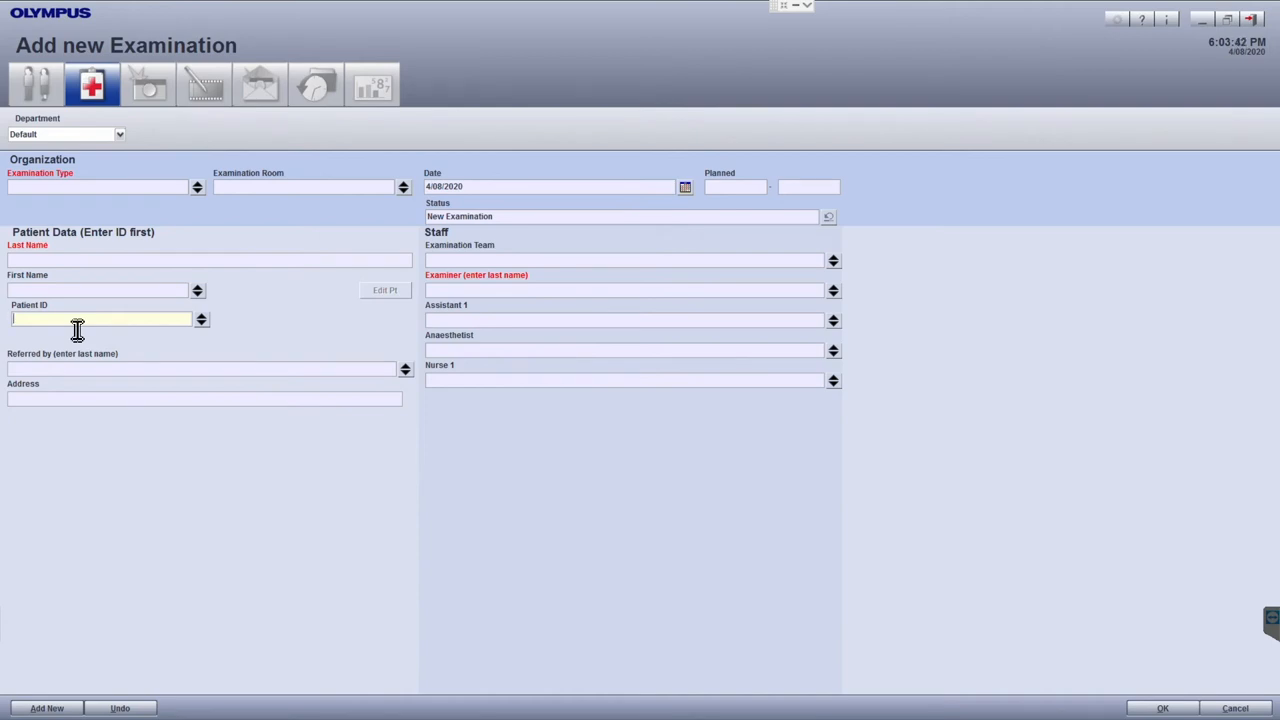
text(1)
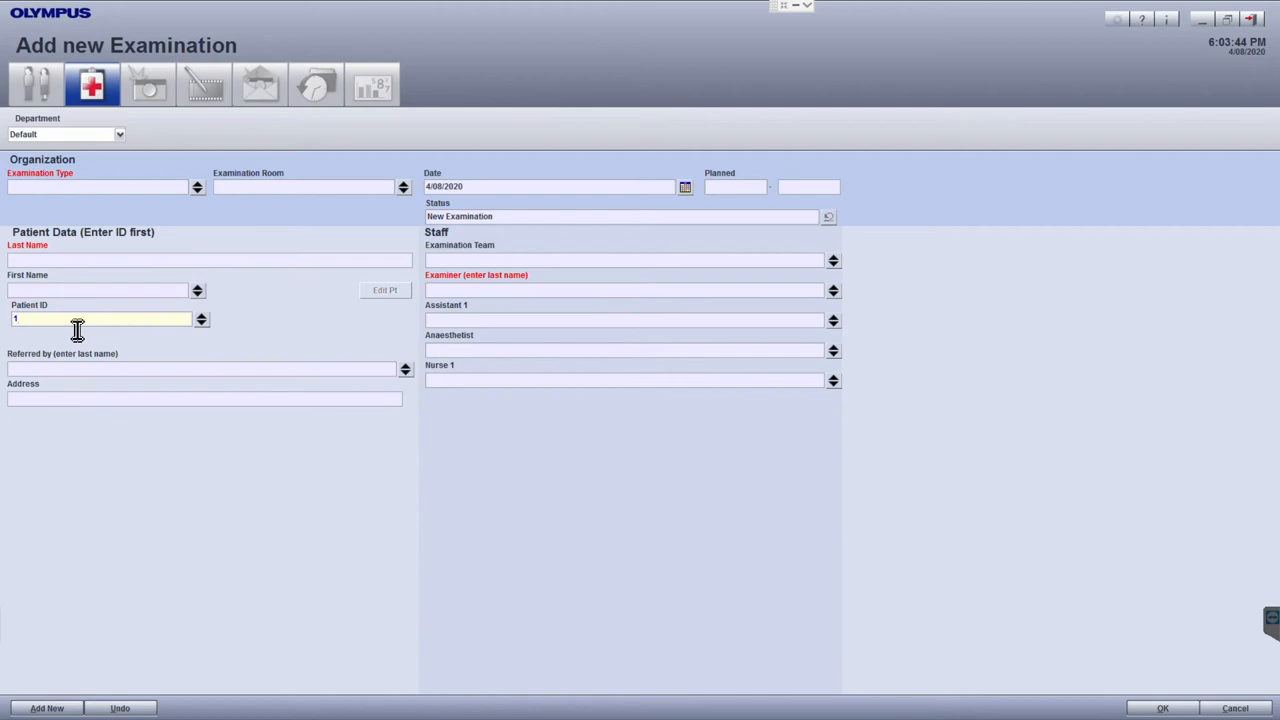
text(23456)
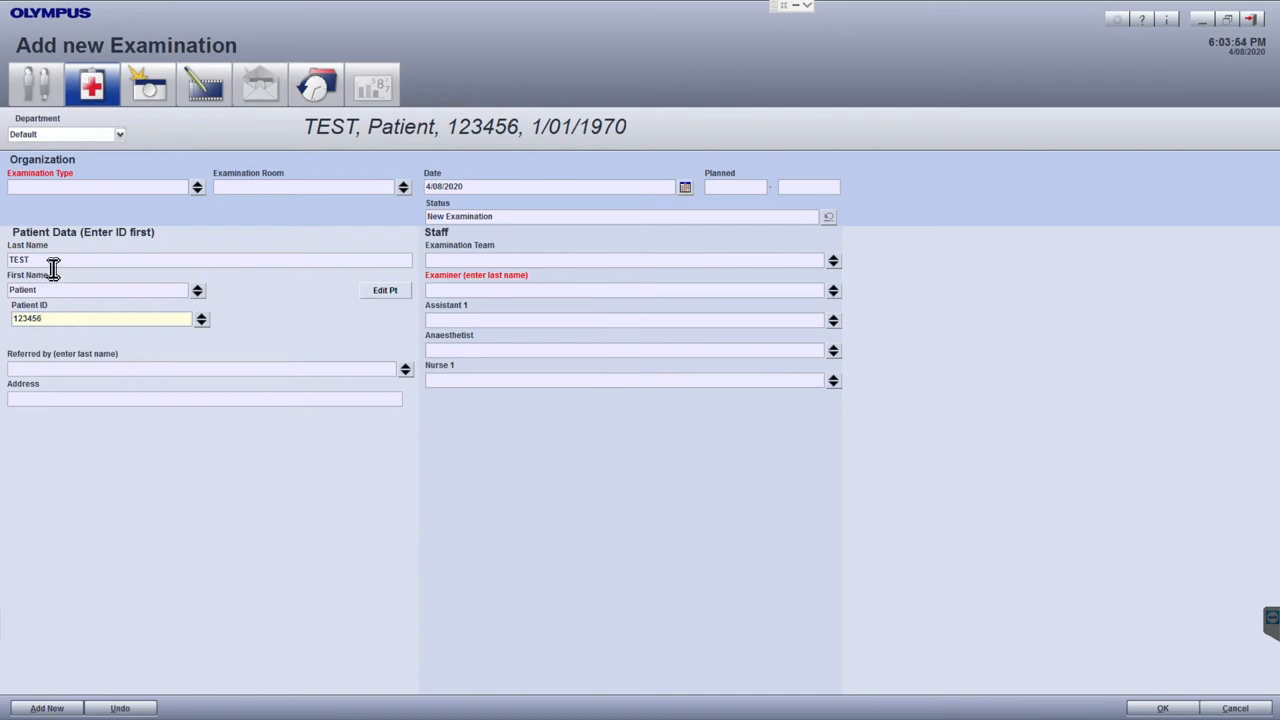
mouse_move(424, 152)
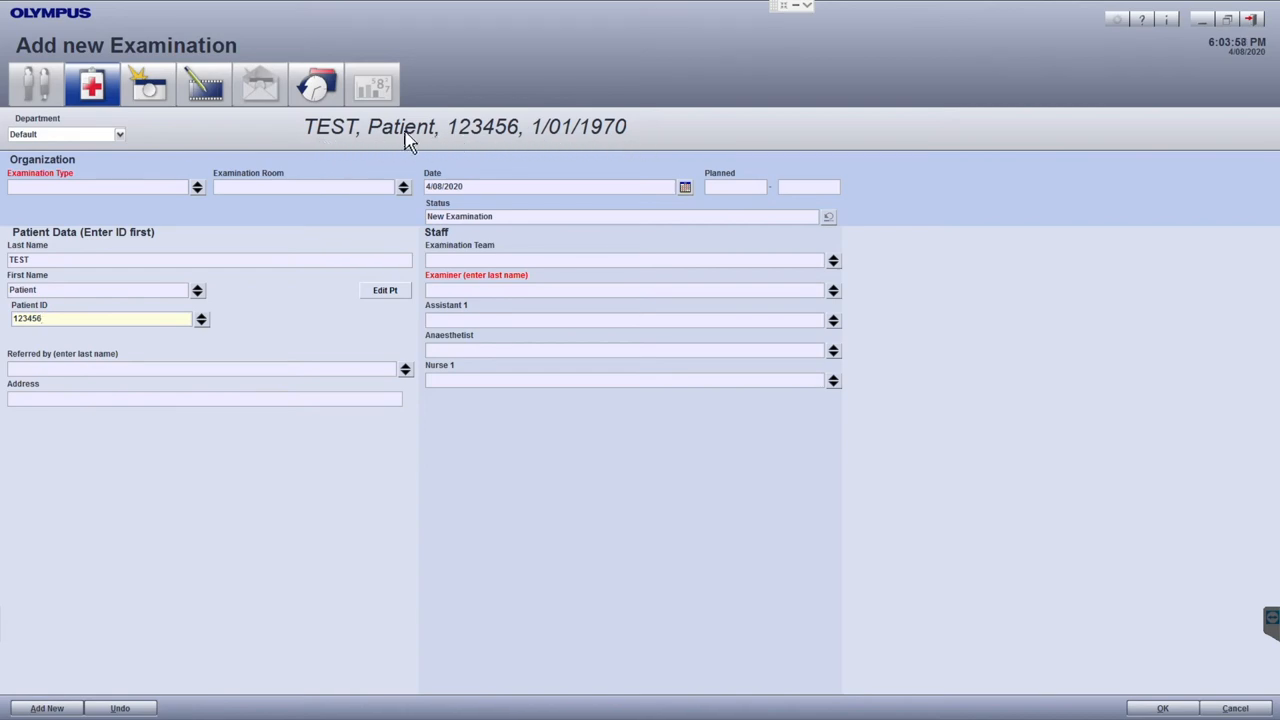
click(65, 319)
text(111111)
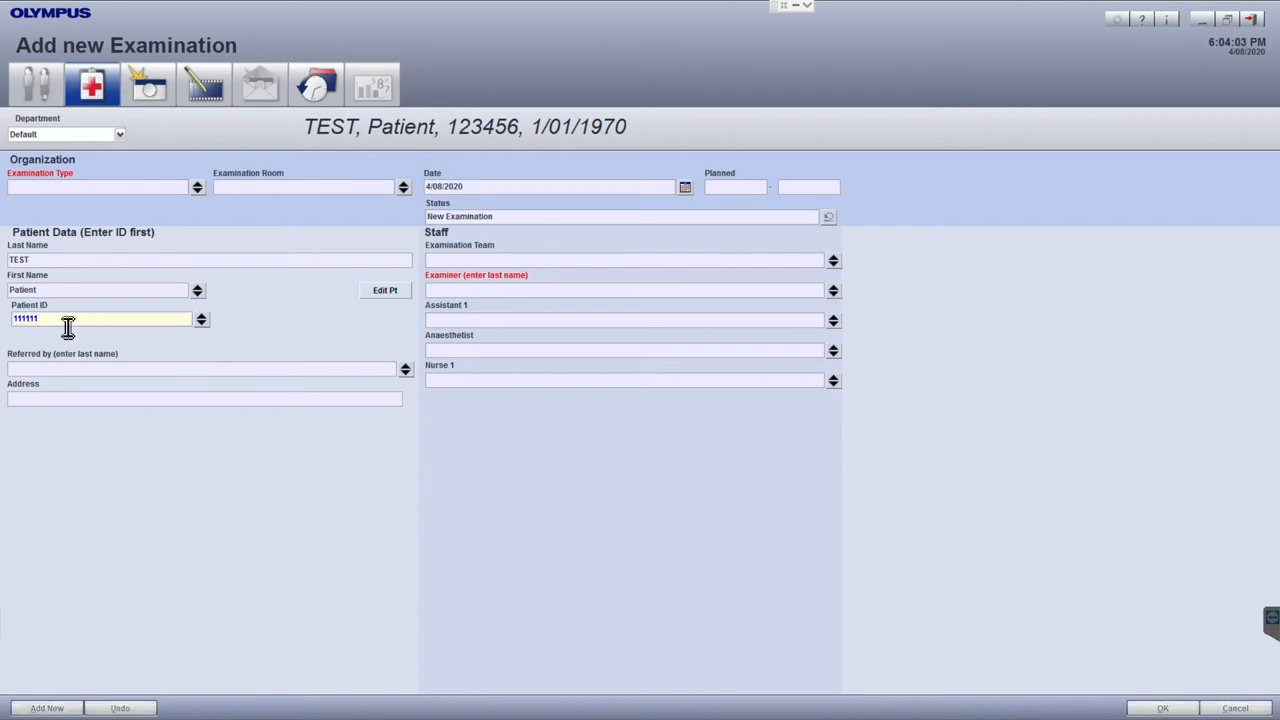
Open a blank new-patient form for the unknown patient ID 111111
click(383, 289)
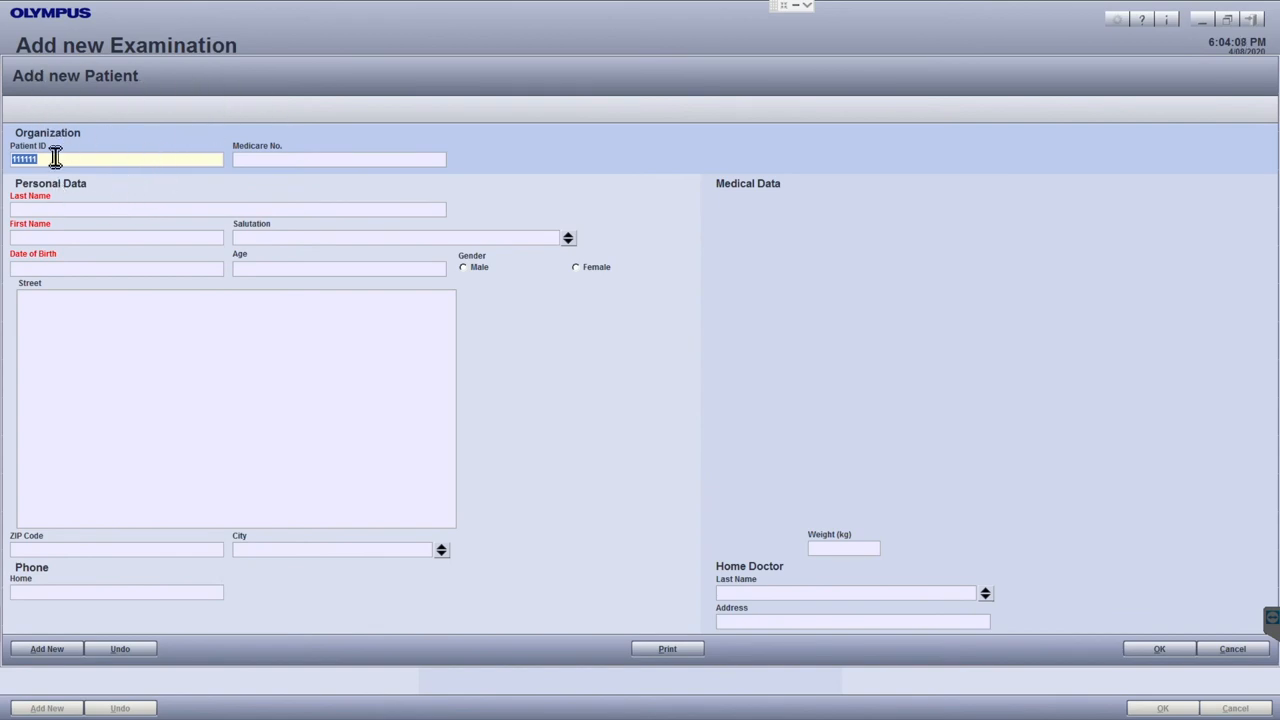
mouse_move(107, 305)
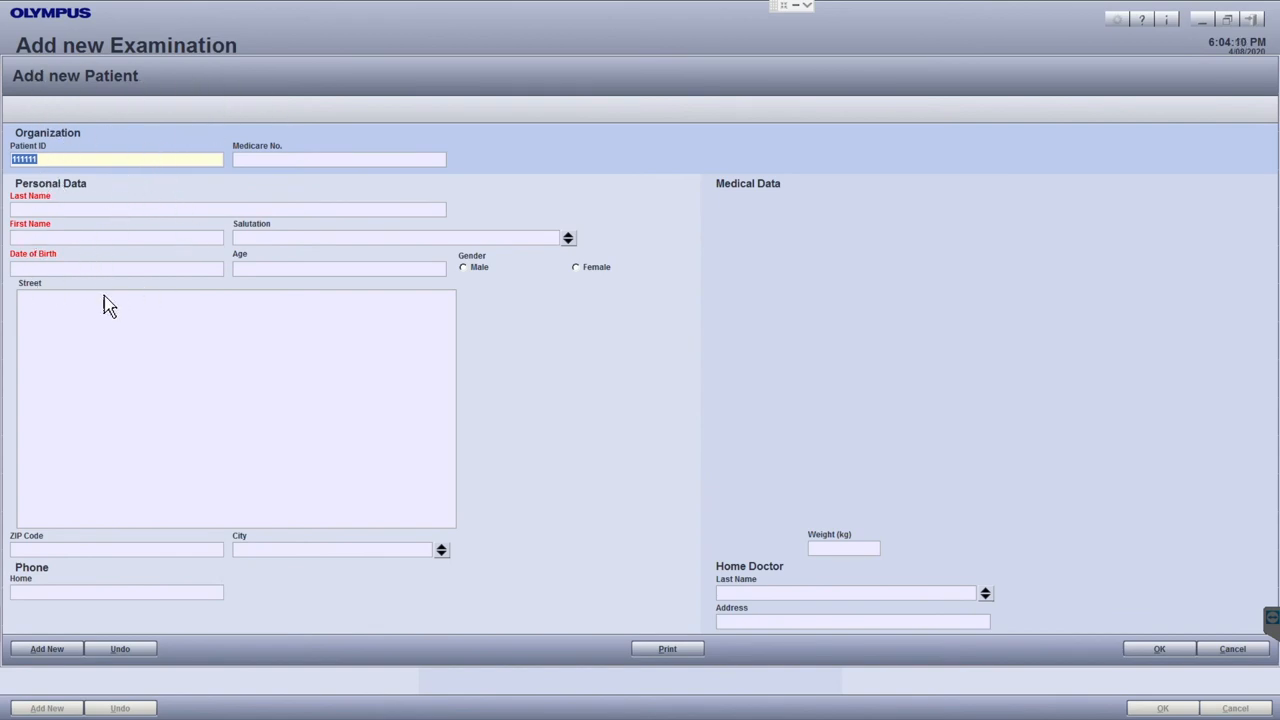
mouse_move(52, 278)
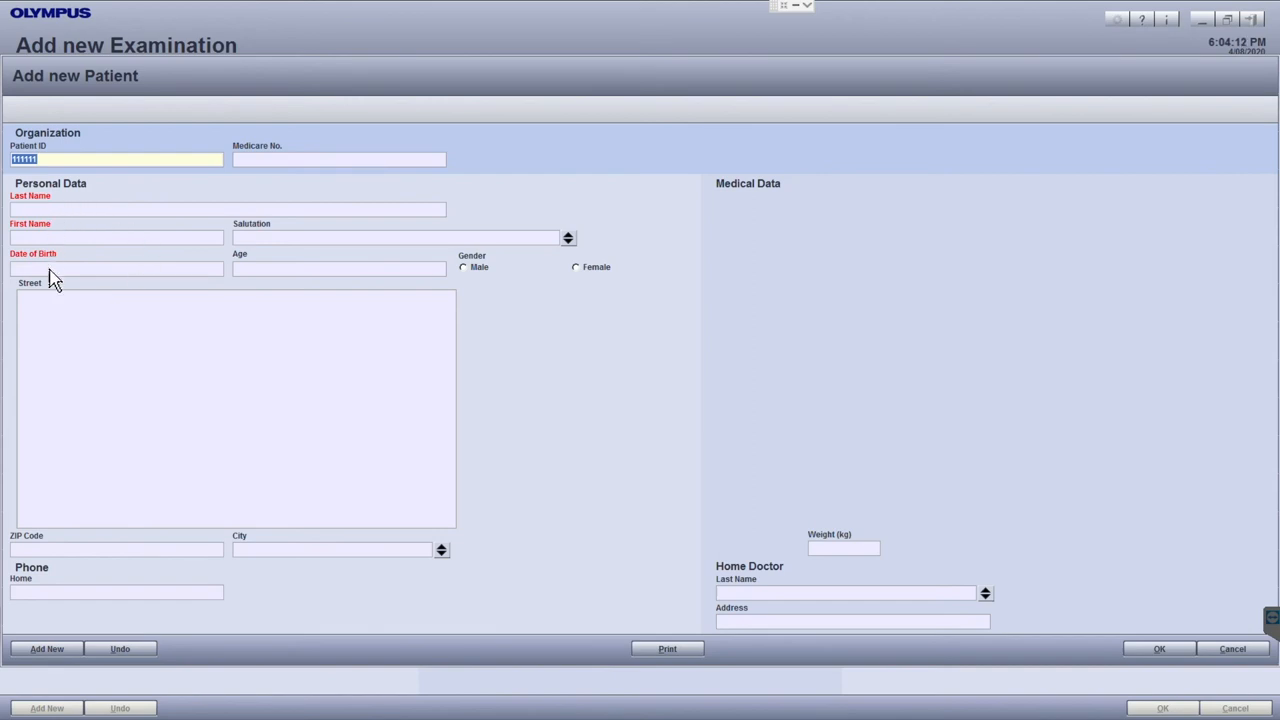
mouse_move(1153, 675)
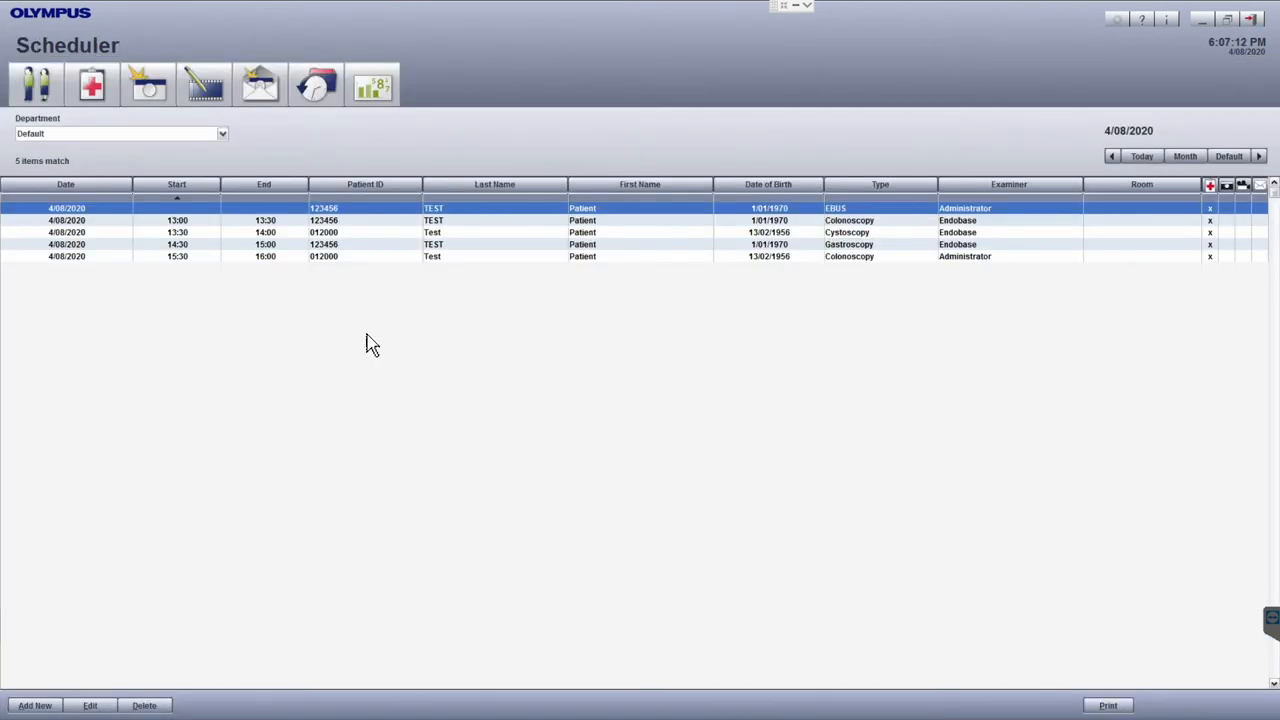
mouse_move(266, 328)
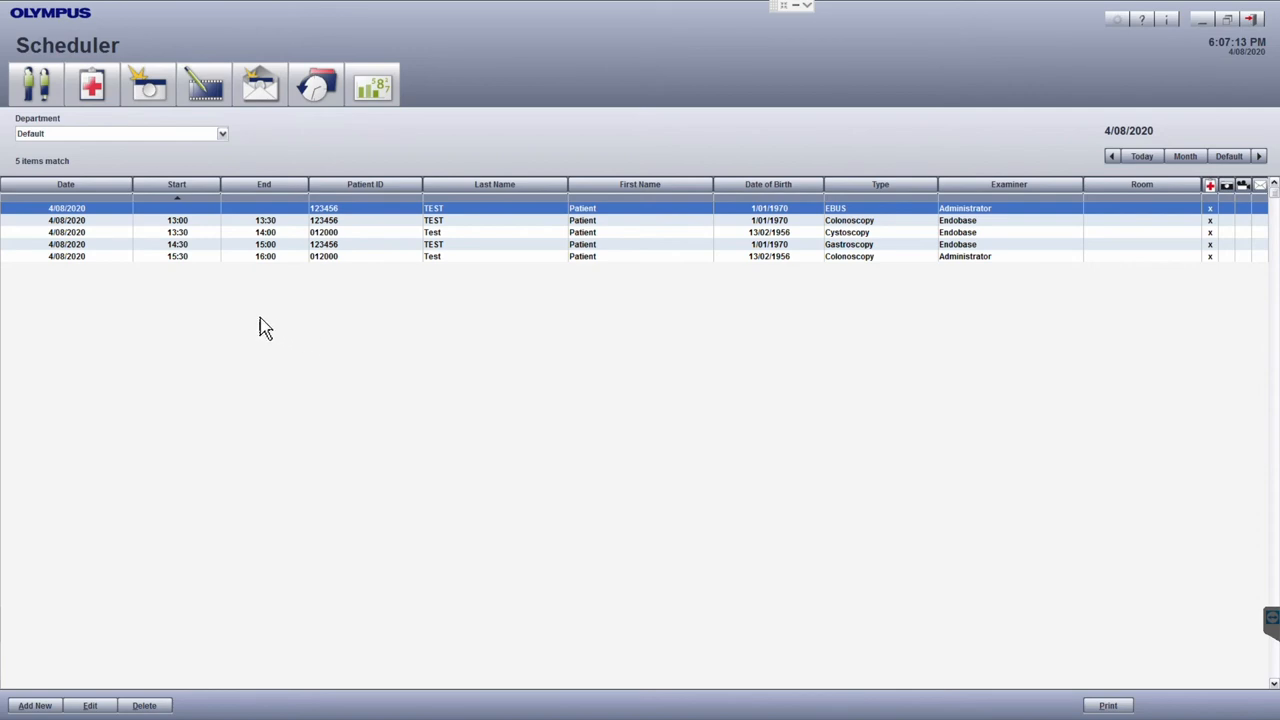
Return to the Patient List and bring up the new patient ID prompt
click(44, 82)
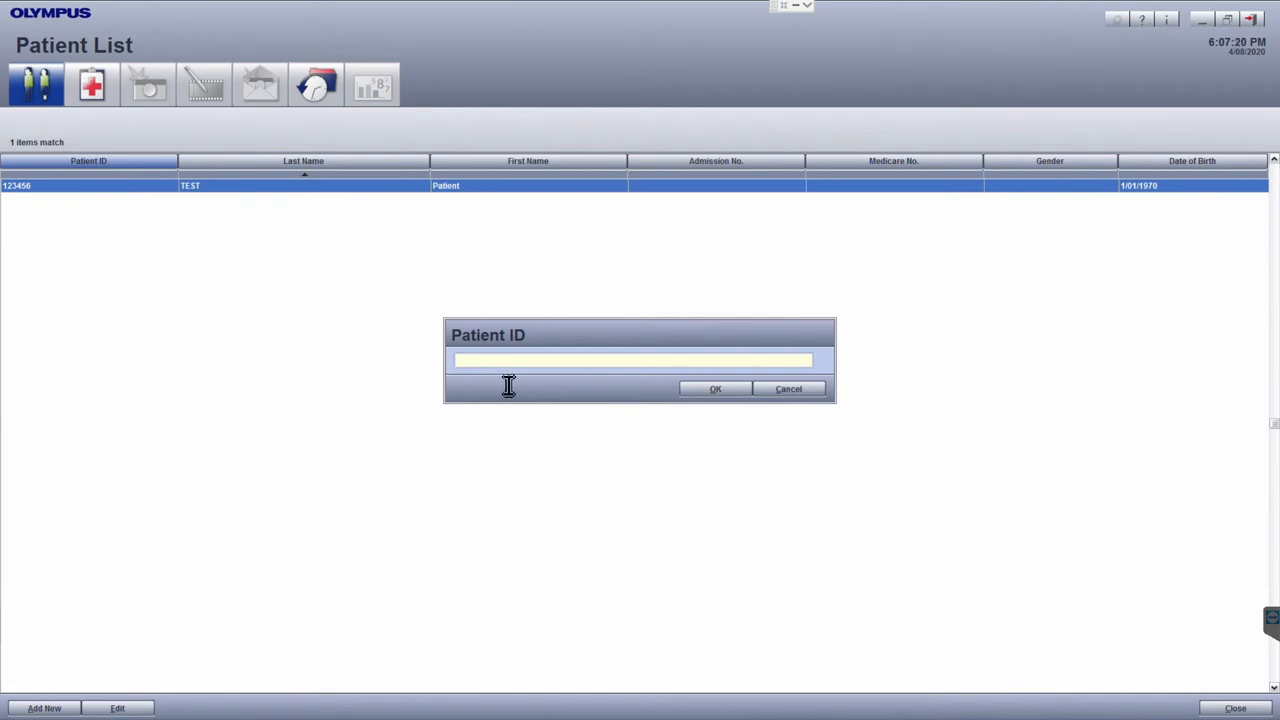
Enter patient ID 000000 and confirm it in the prompt
text(000000)
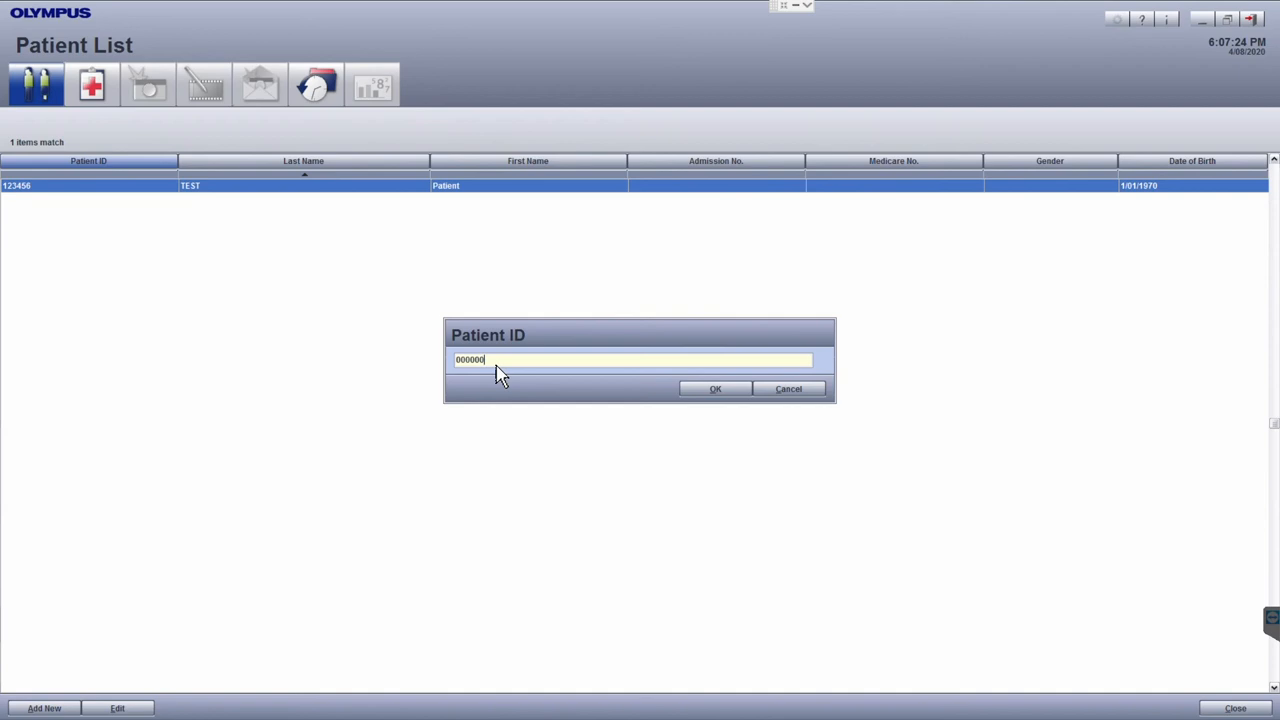
click(715, 389)
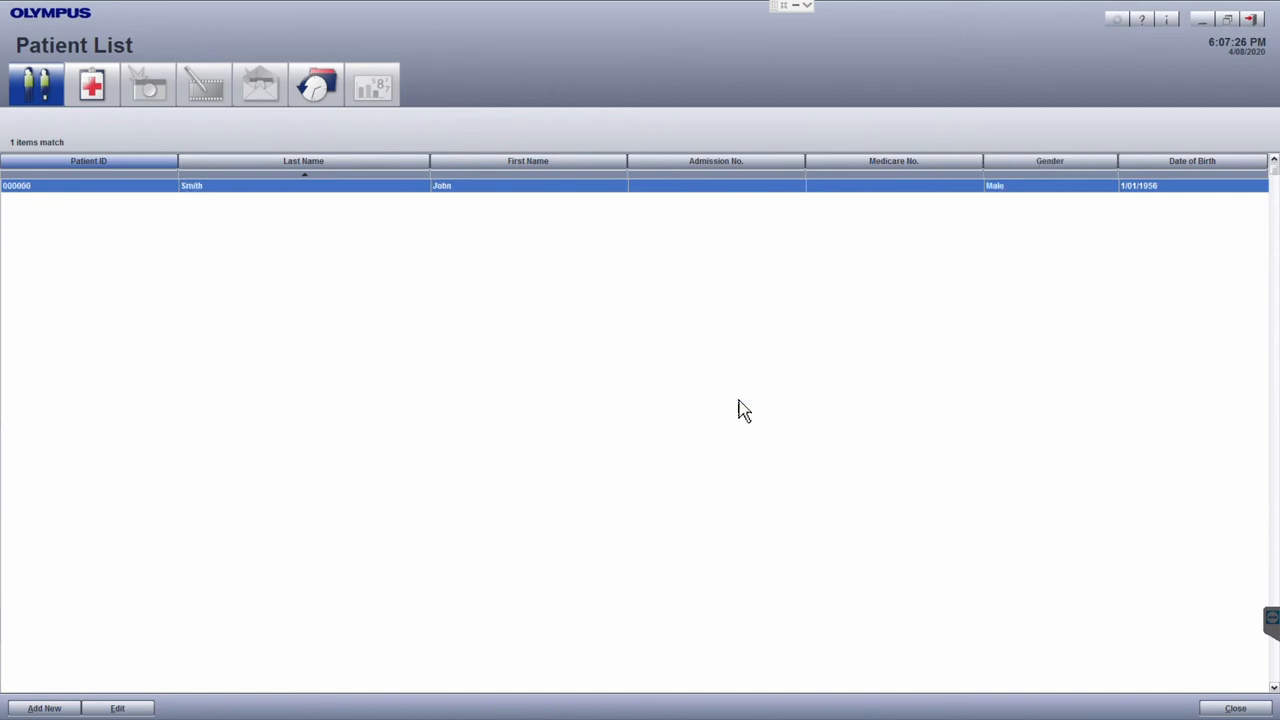
mouse_move(120, 212)
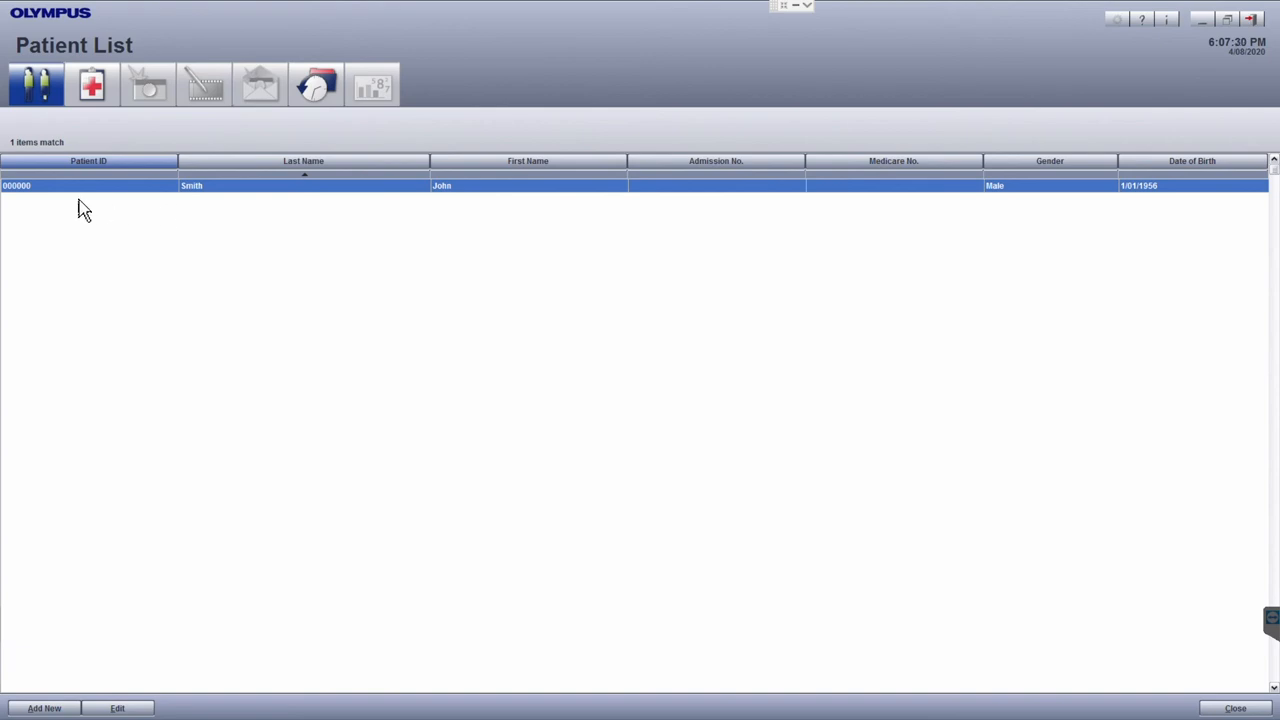
mouse_move(162, 680)
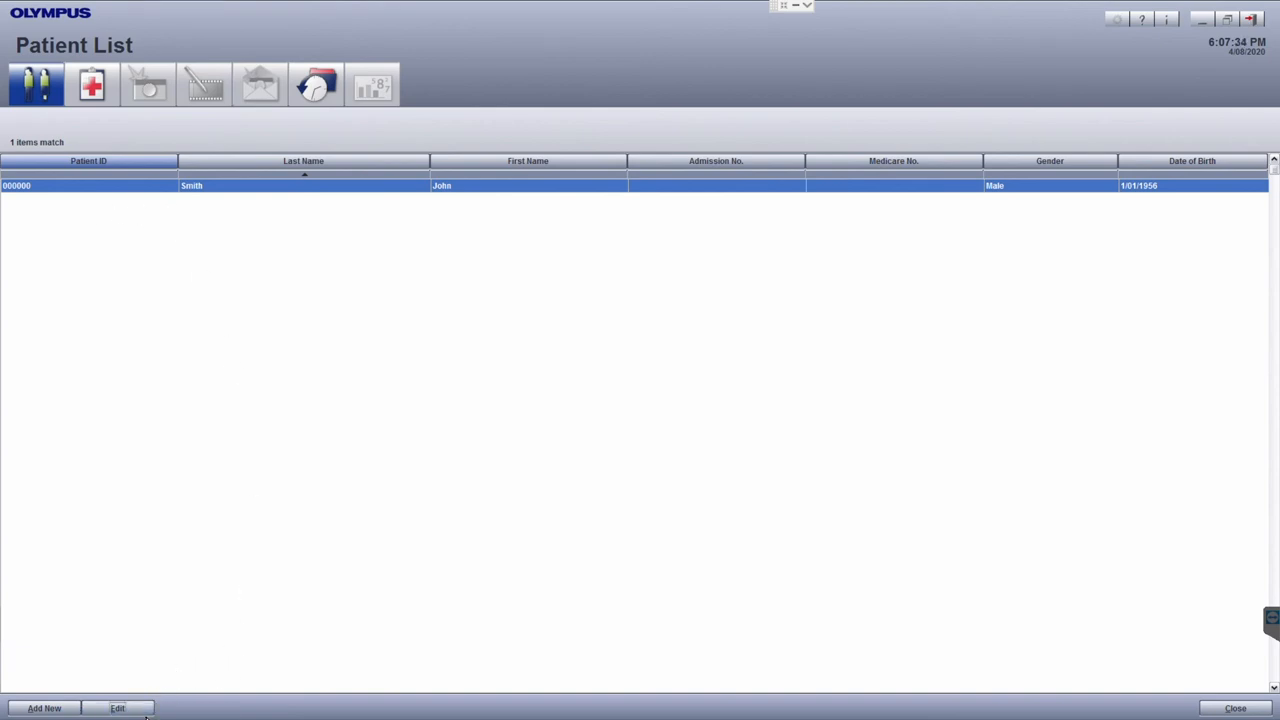
Open John Smith's record (ID 000000) for editing
click(121, 708)
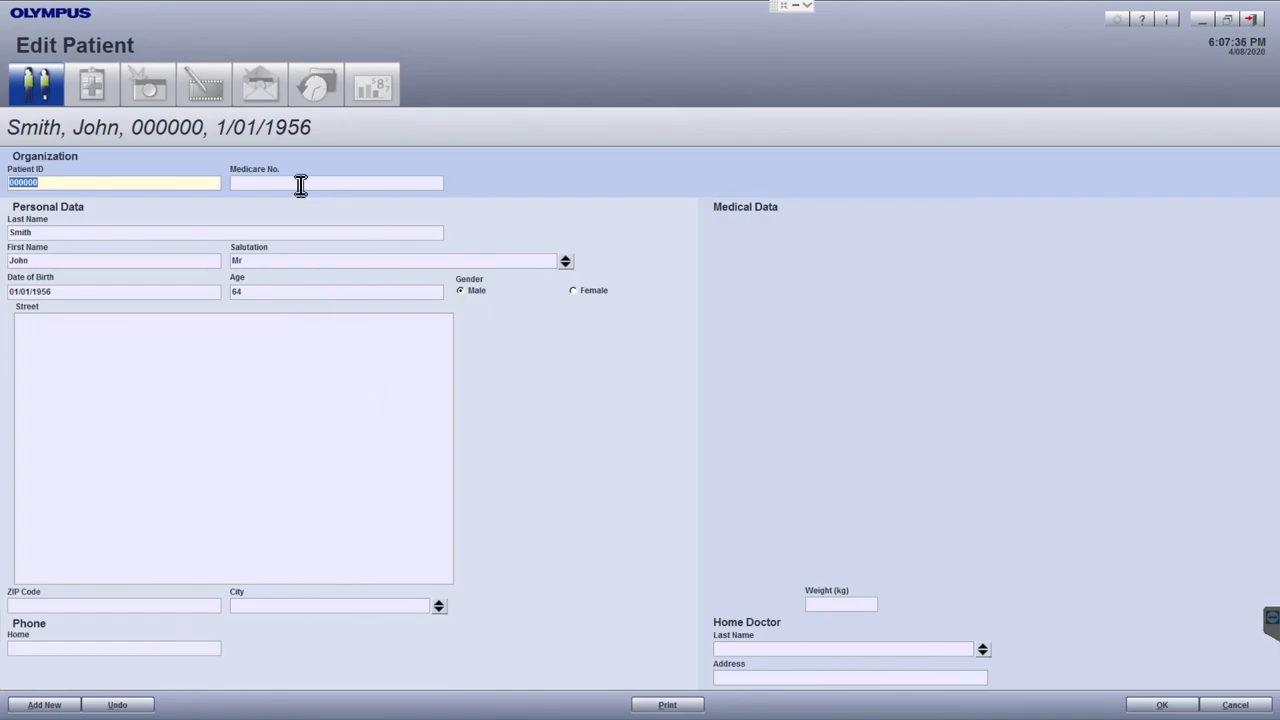
mouse_move(287, 399)
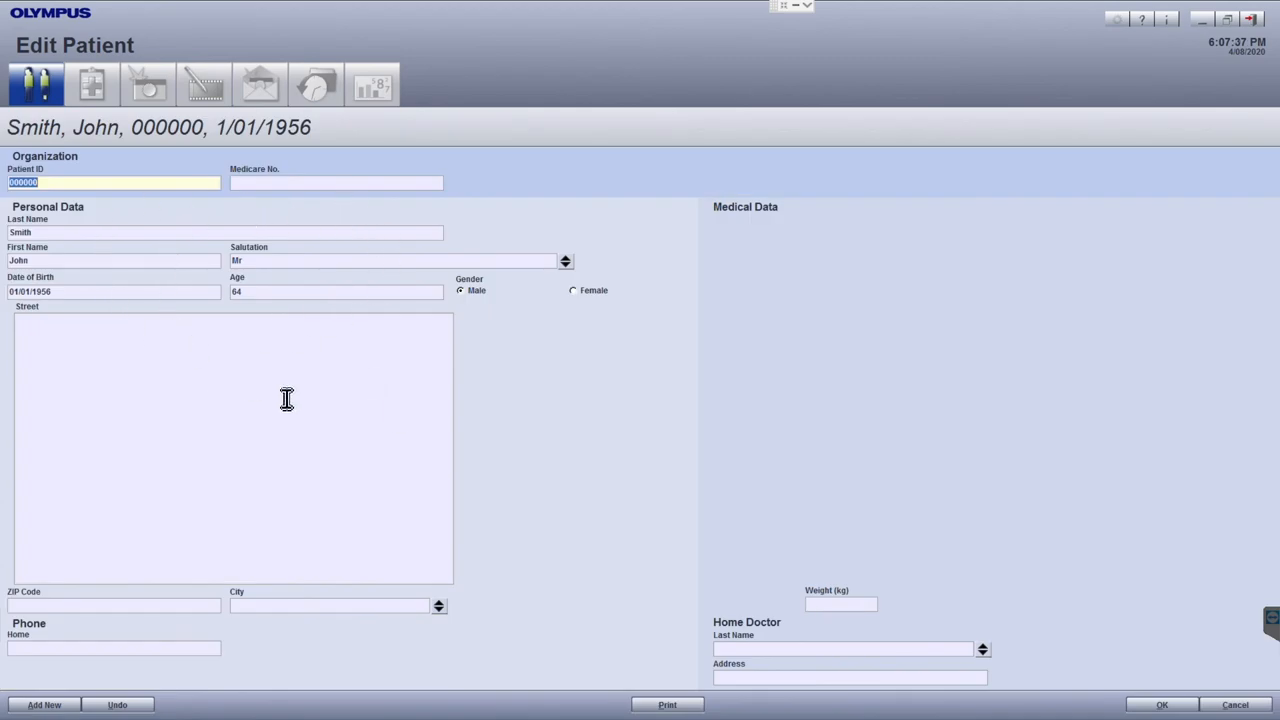
mouse_move(127, 273)
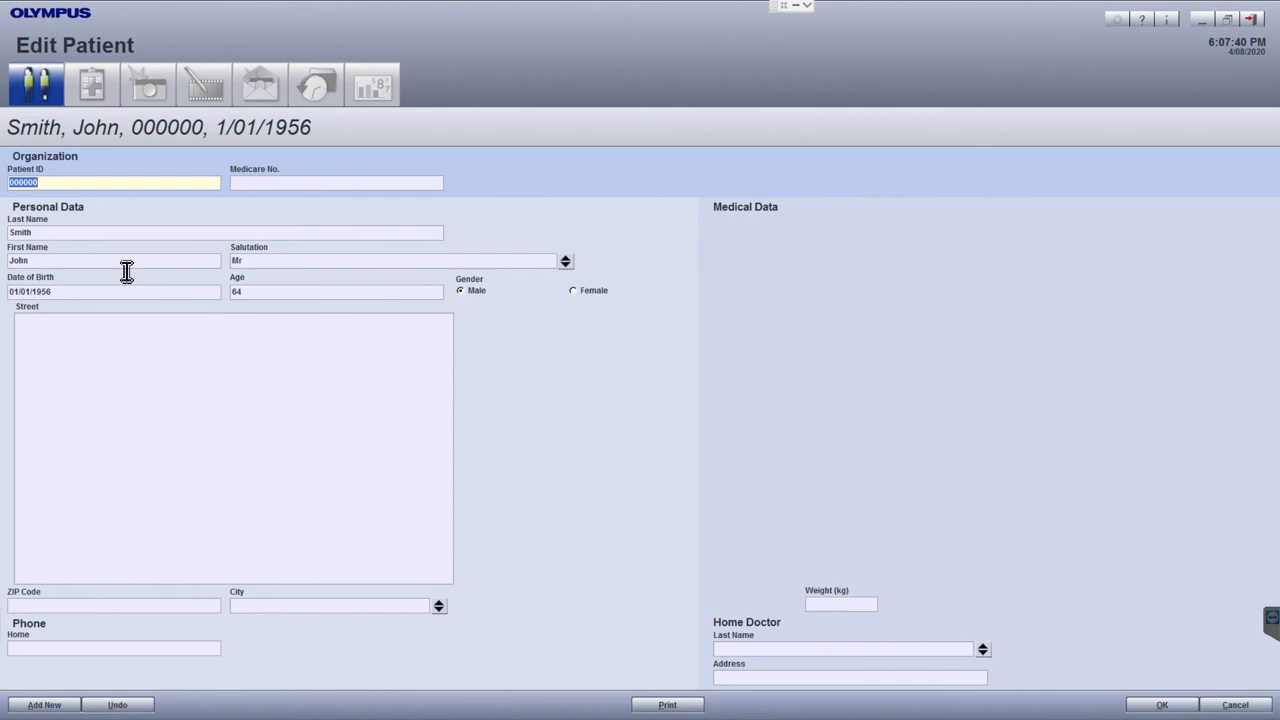
mouse_move(74, 246)
text(0)
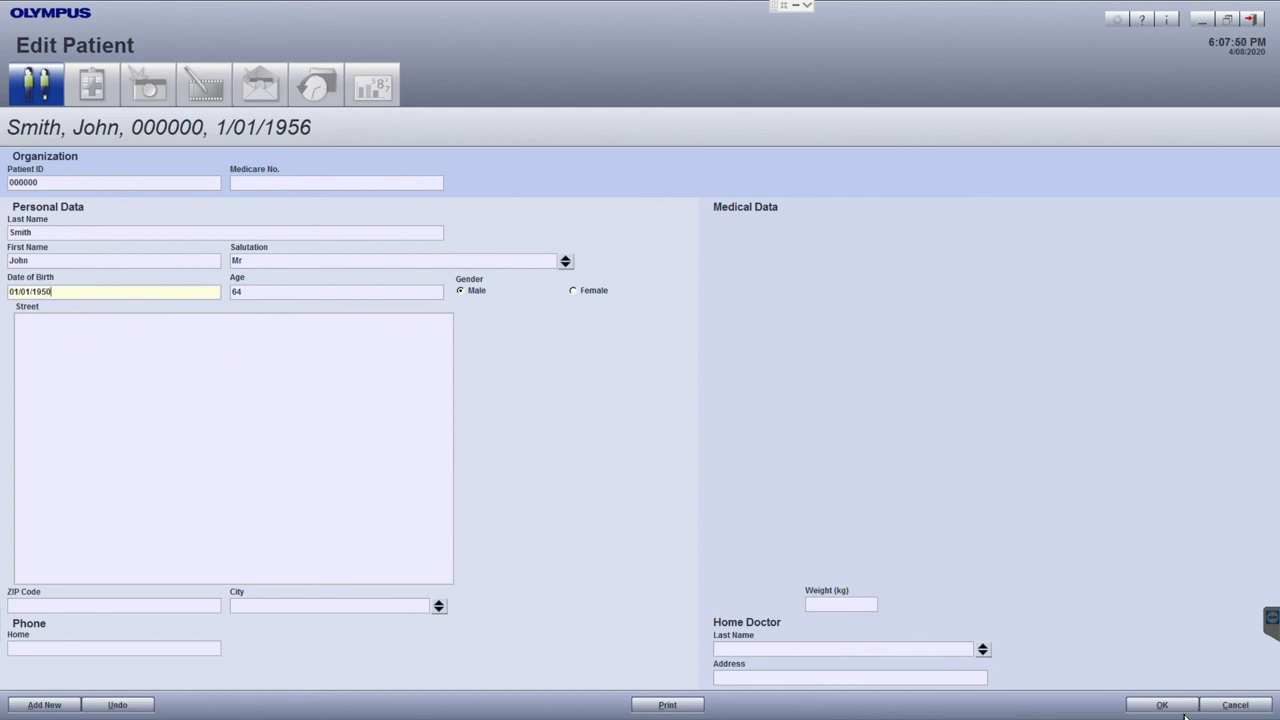
Save the birth date change to 01/01/1950 and confirm the significant-data change
click(1165, 705)
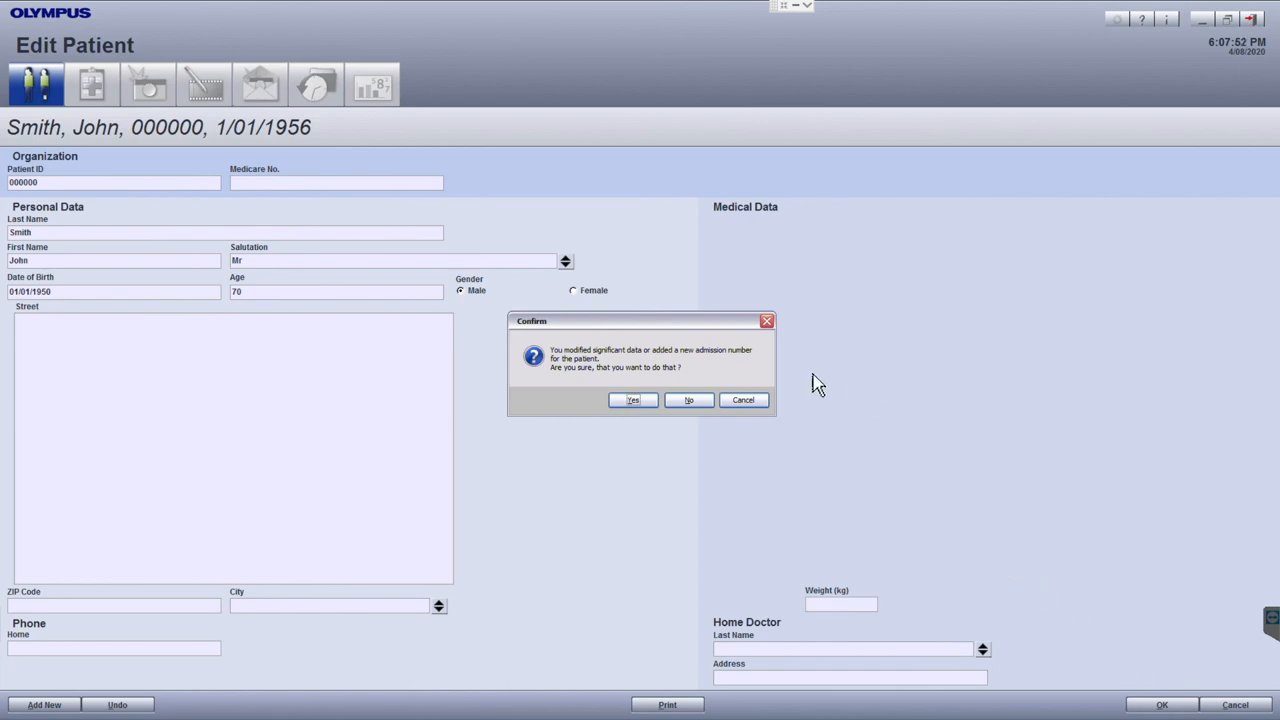
mouse_move(727, 380)
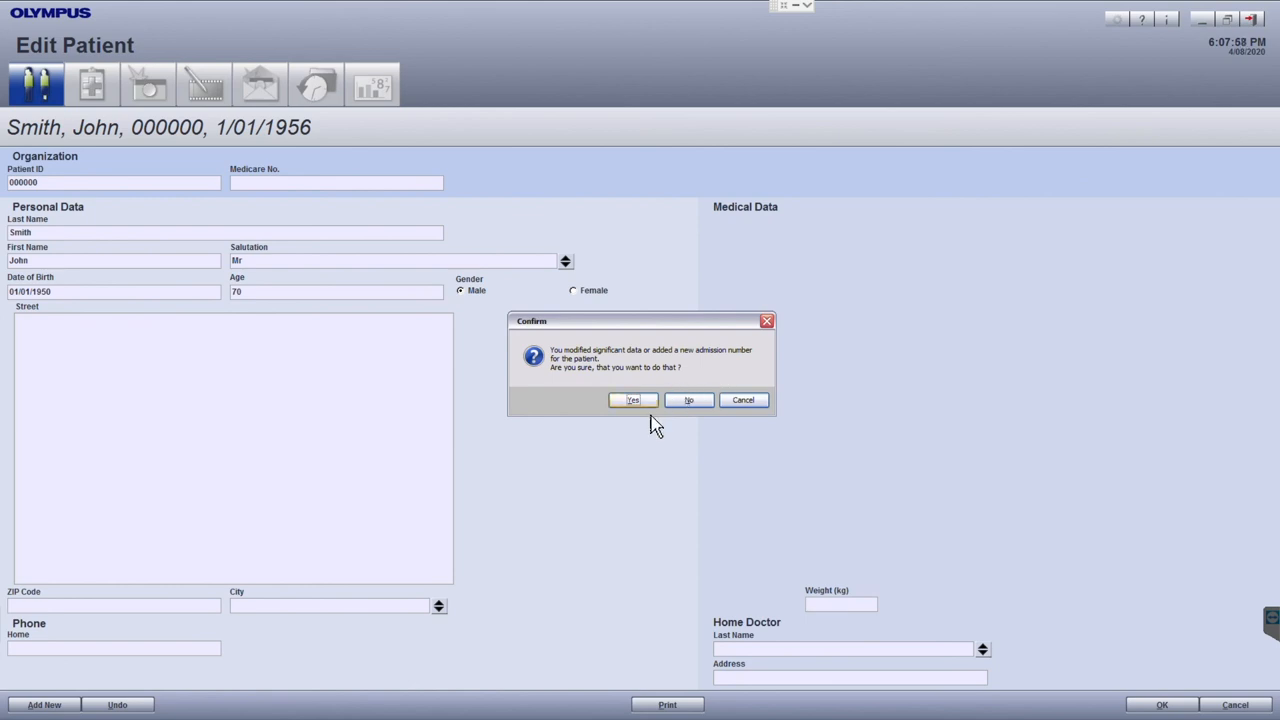
click(632, 400)
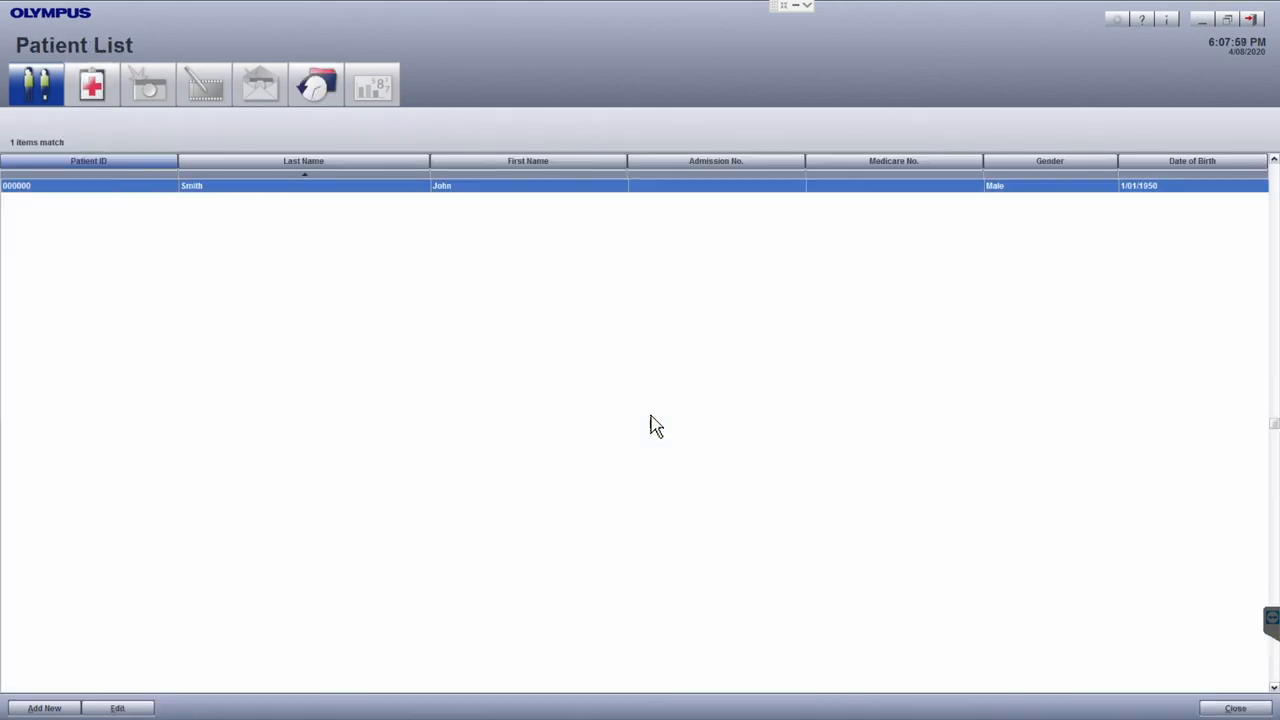